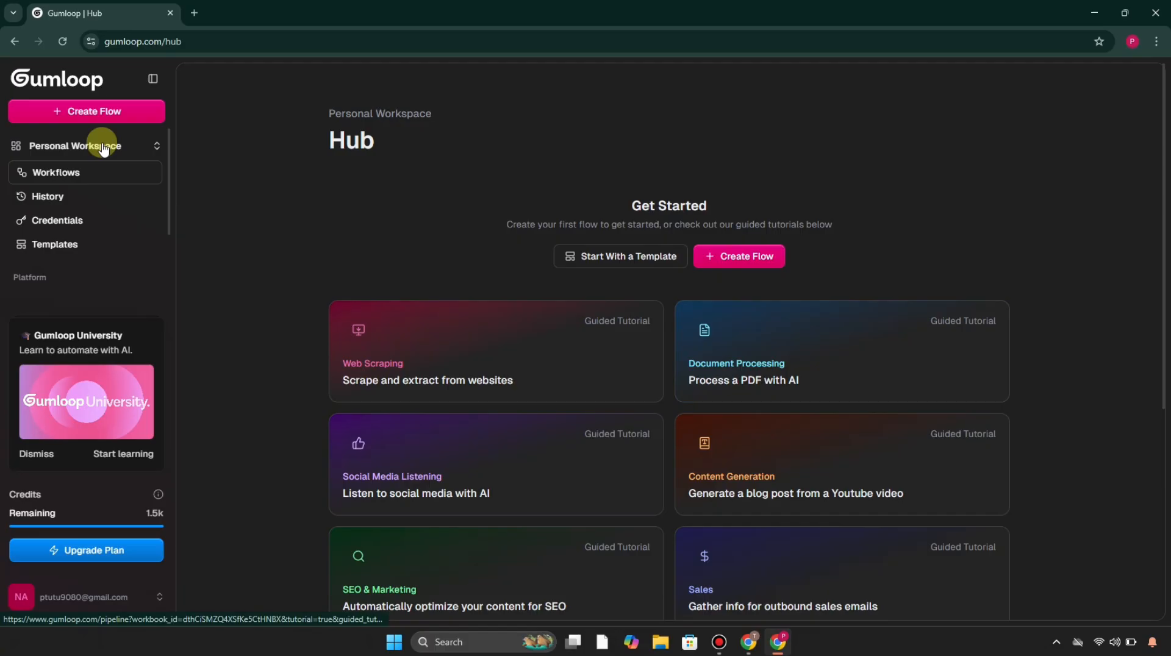
- Search the Templates gallery, first for "marketing" then "inb" to find Inbox Summarizer
scroll("down", 3)
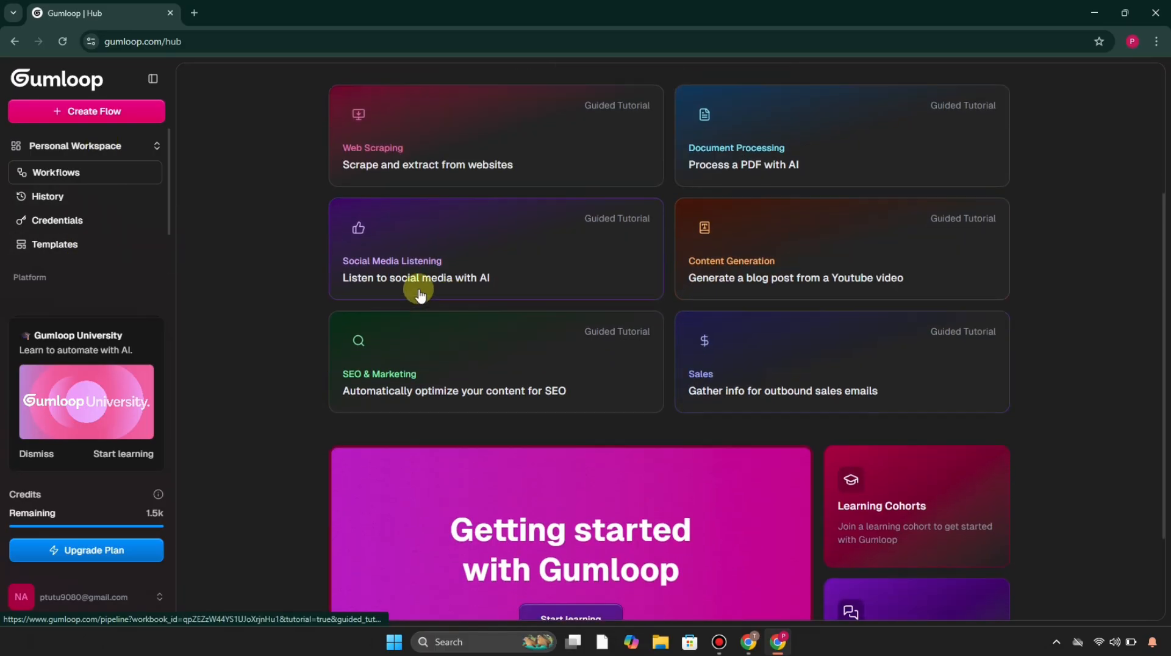
left_click(55, 244)
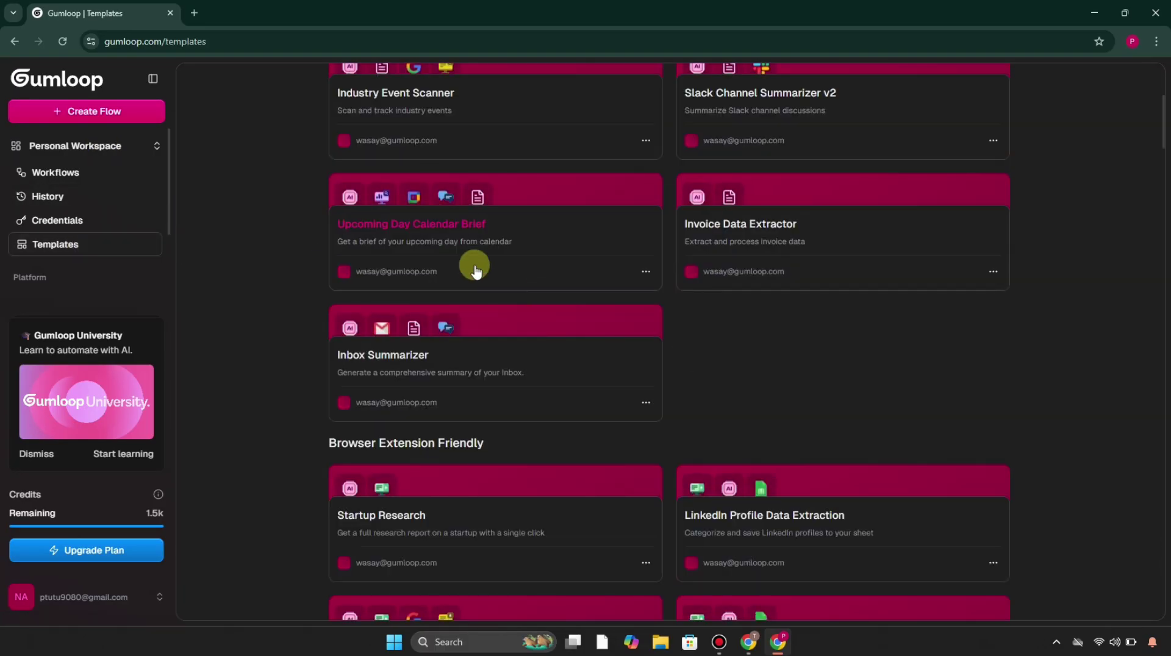
scroll("up", 3)
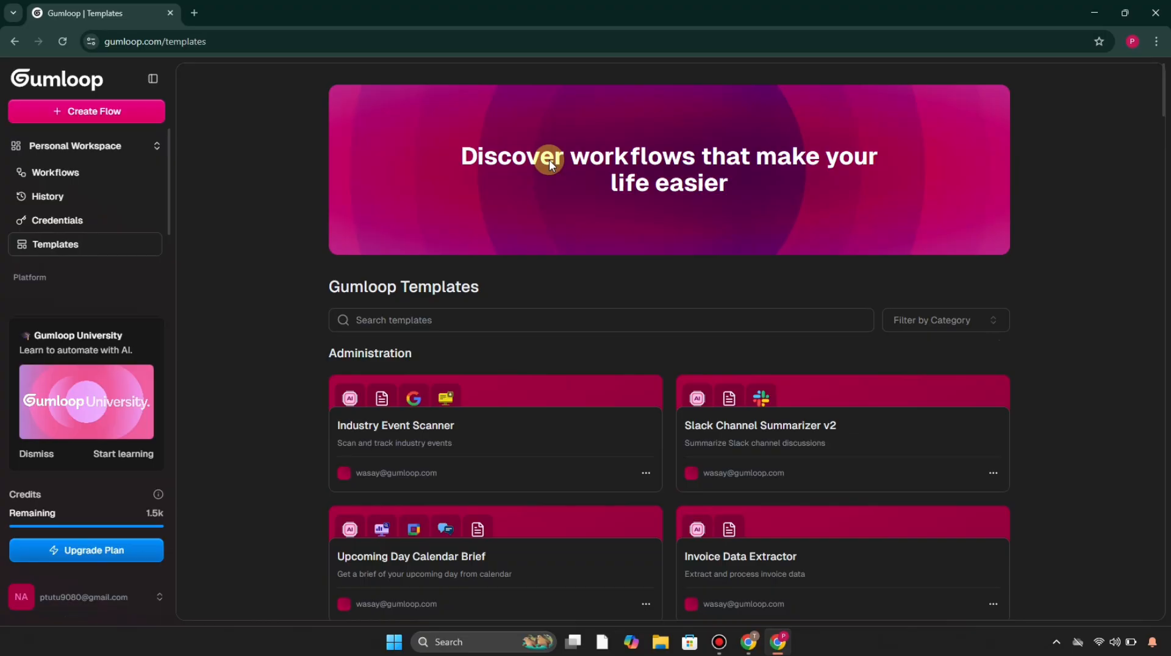
left_click(495, 320)
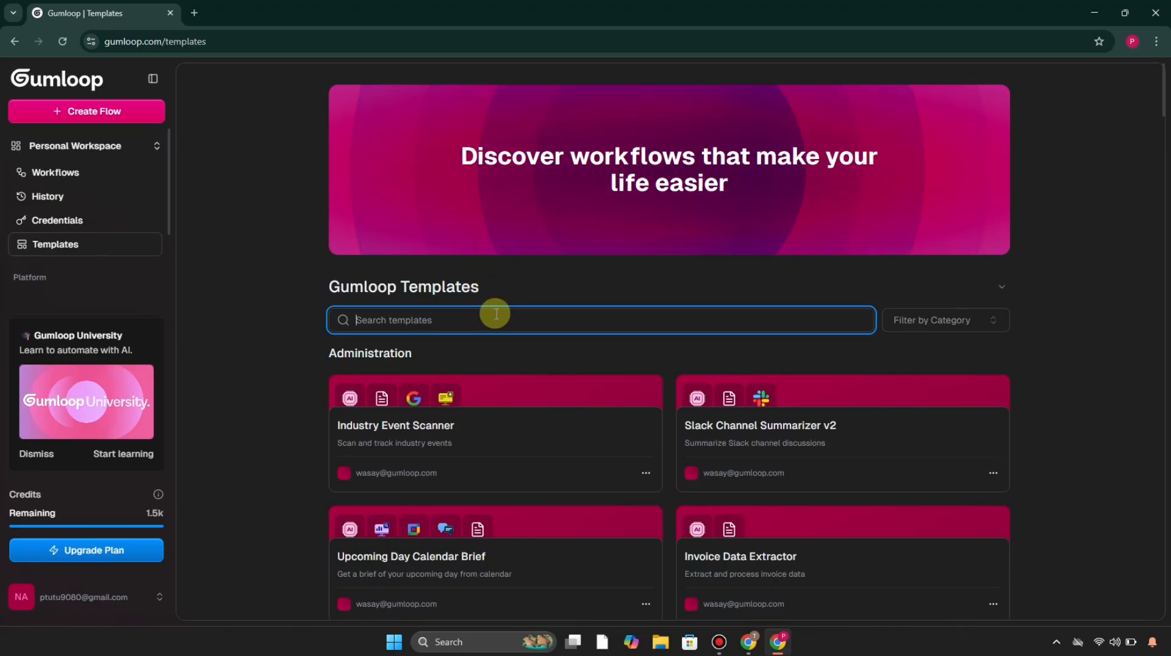
type("marketing")
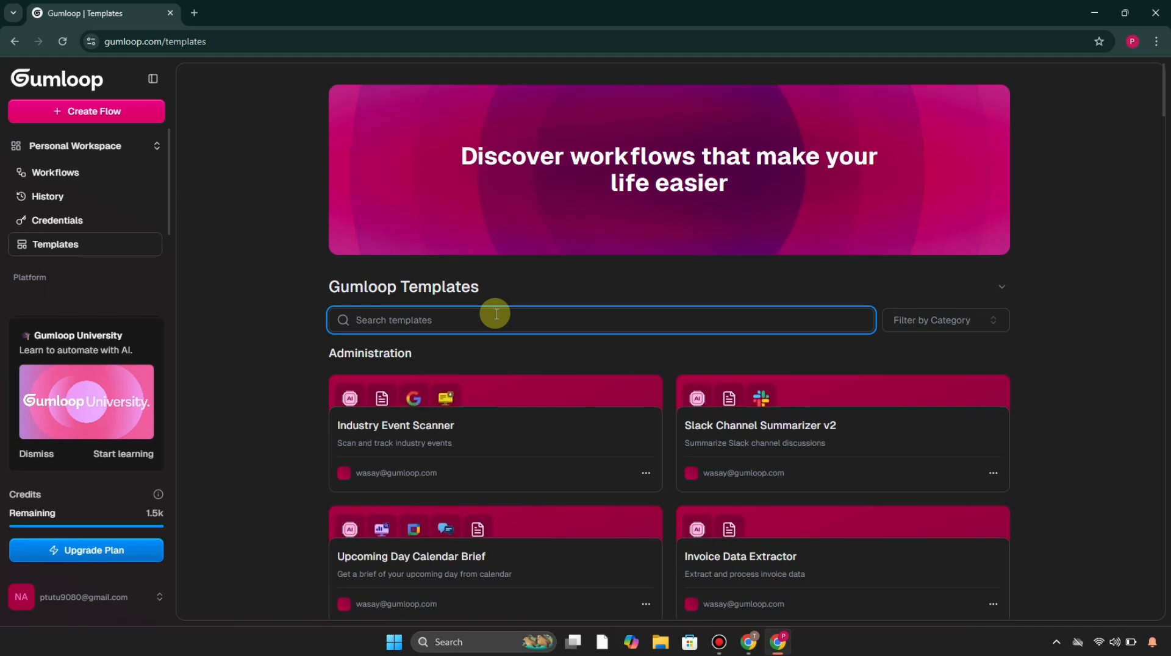
type("inb")
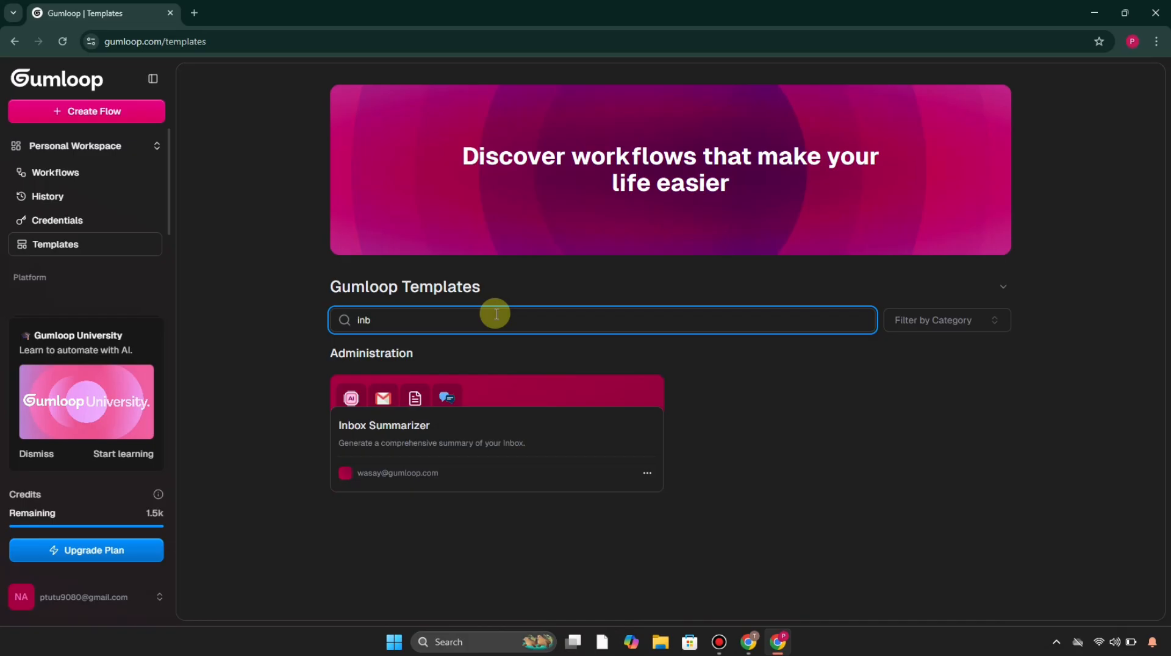
mouse_move(837, 366)
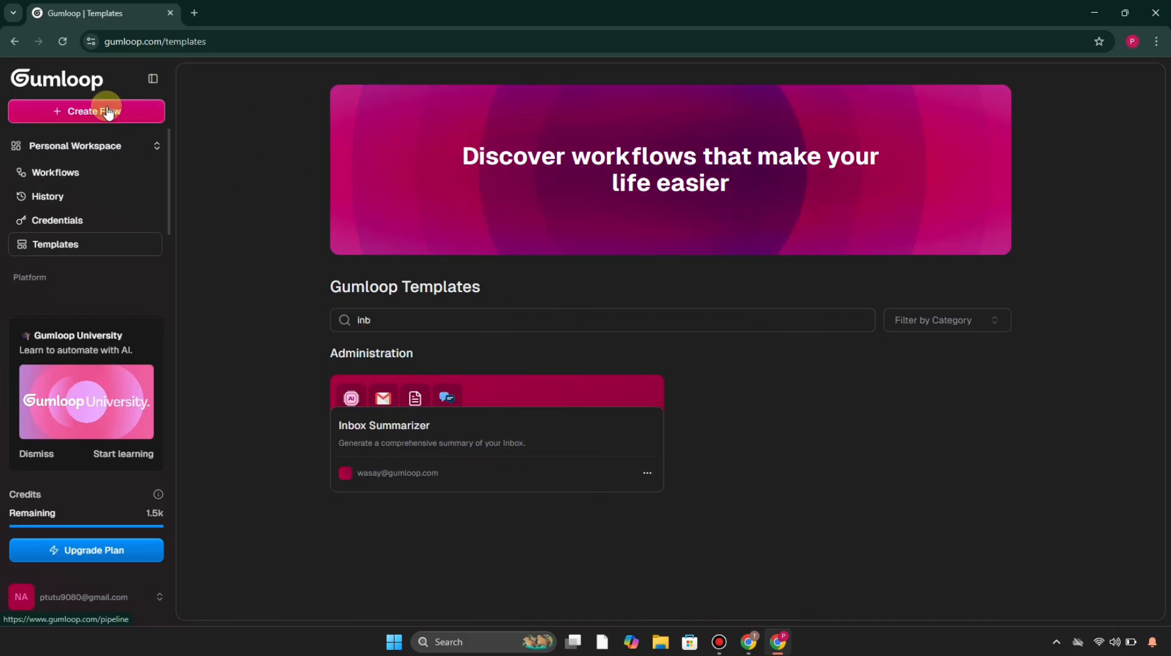
- Create a blank flow and browse the node library for the first node
left_click(86, 111)
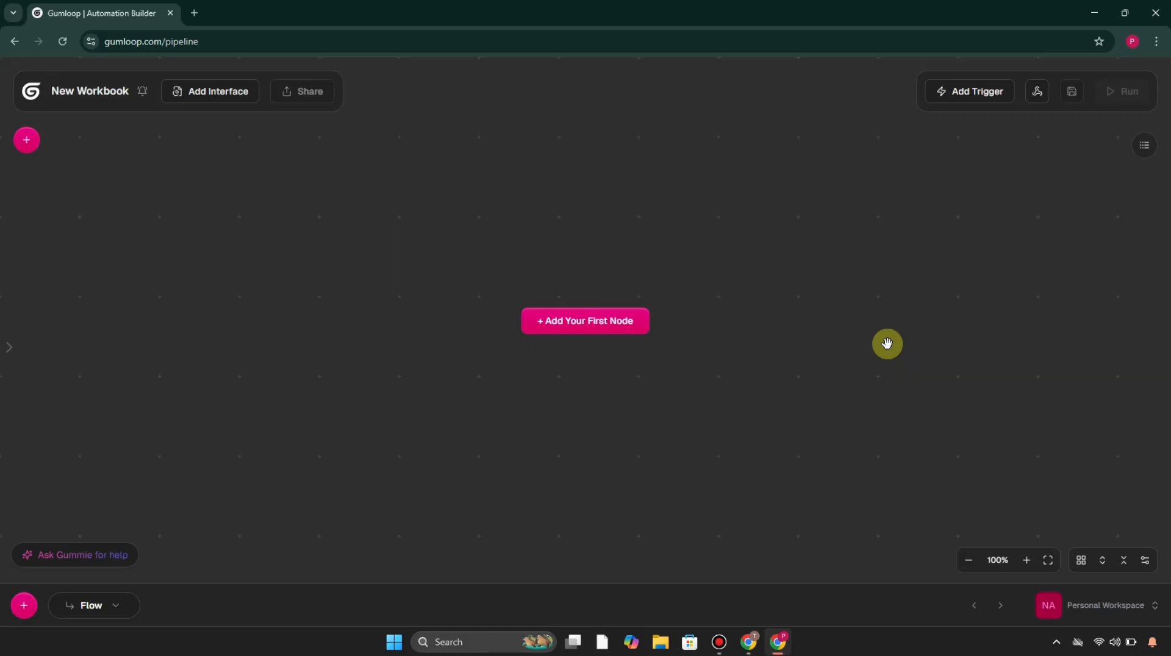
mouse_move(1169, 322)
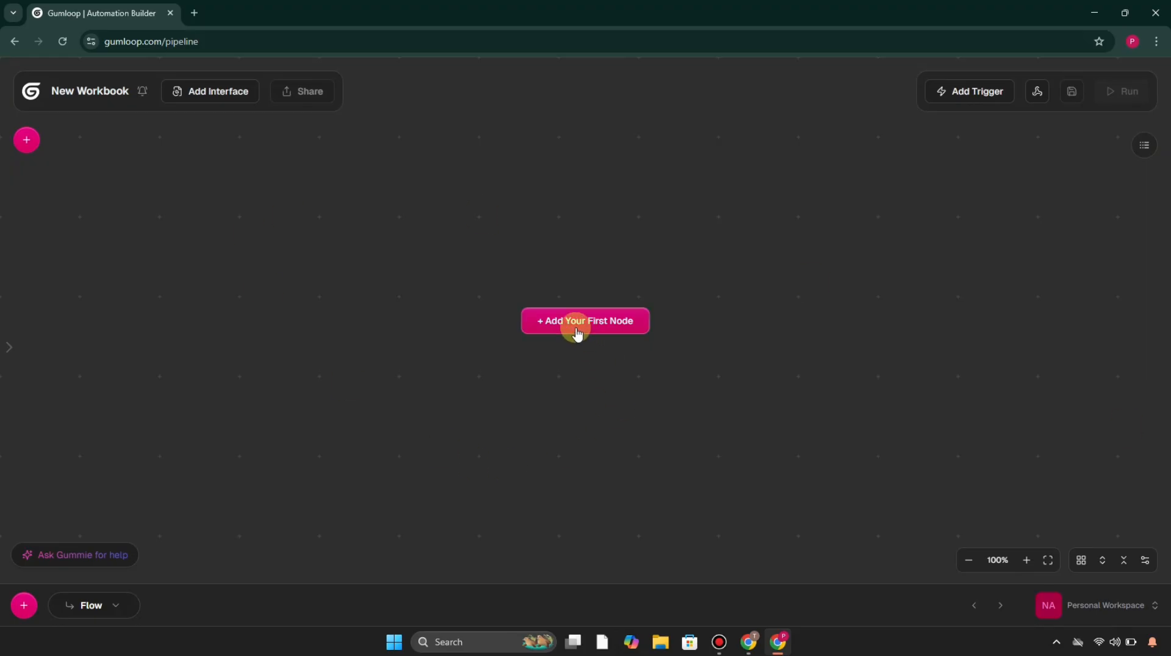
left_click(586, 321)
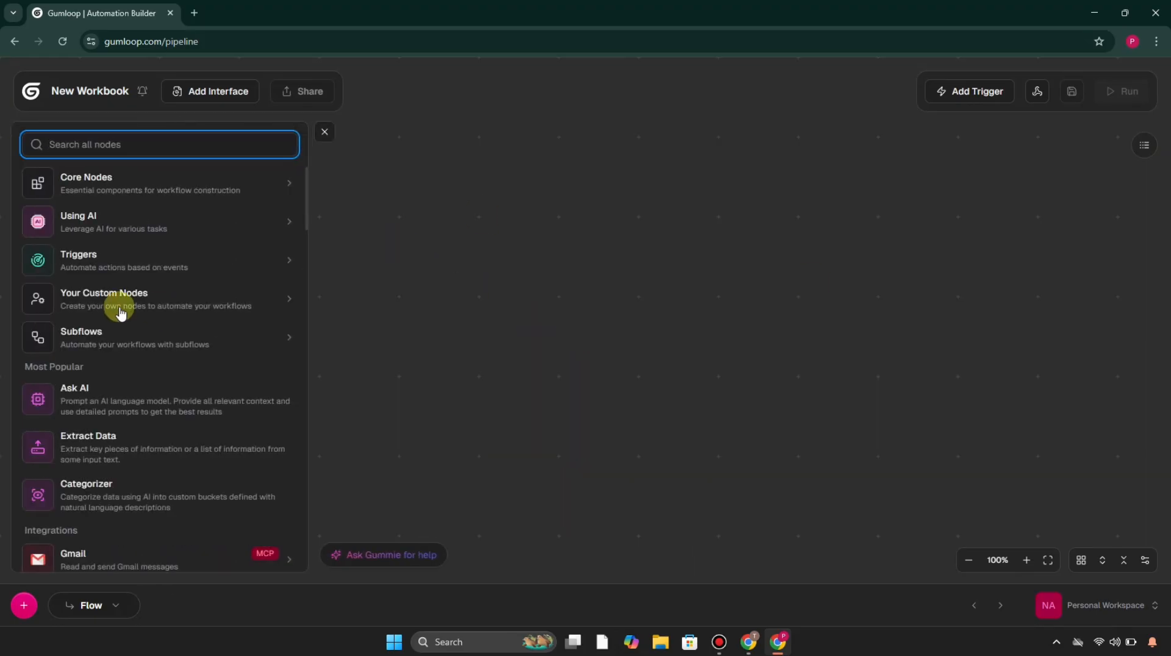
scroll("down", 3)
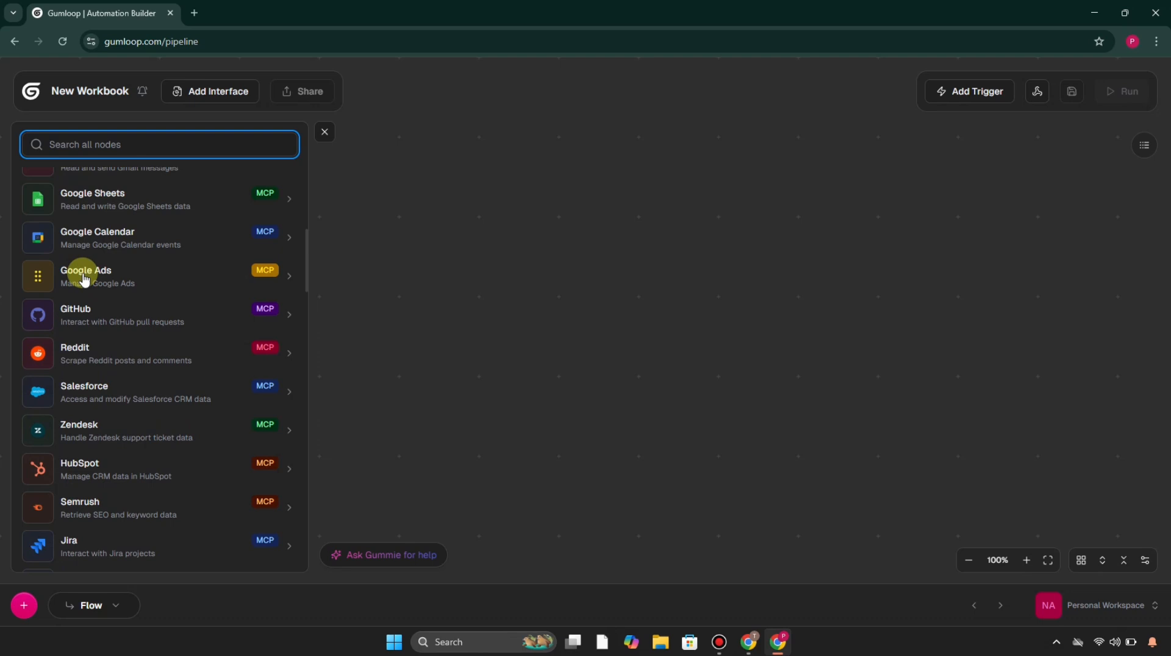
mouse_move(89, 271)
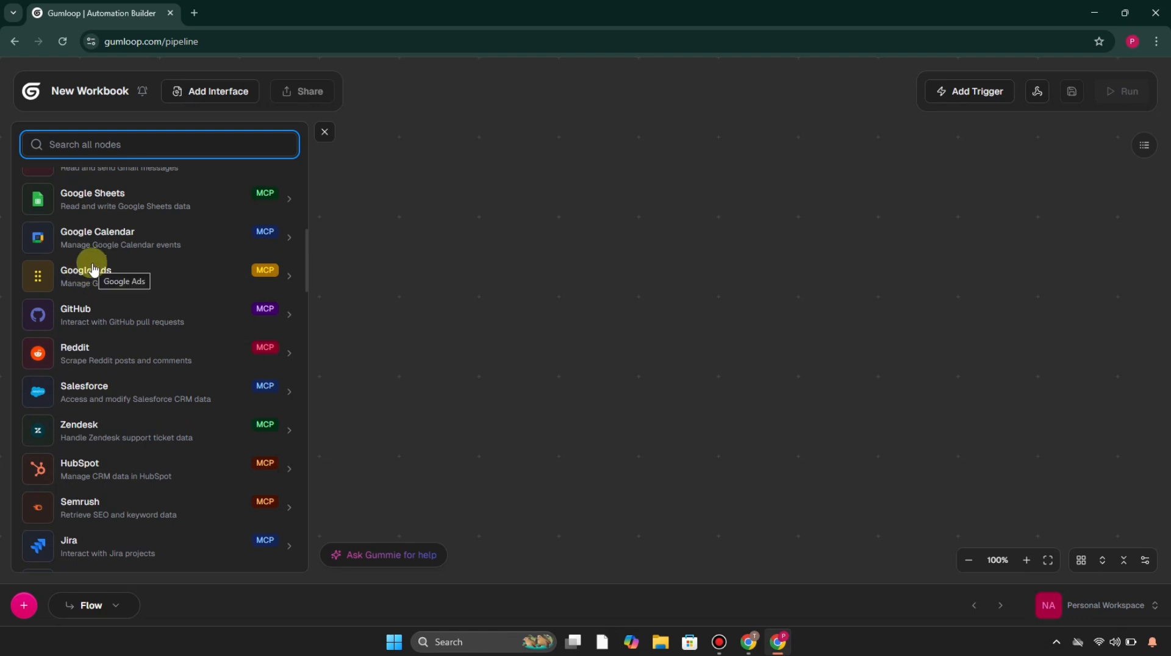
mouse_move(71, 364)
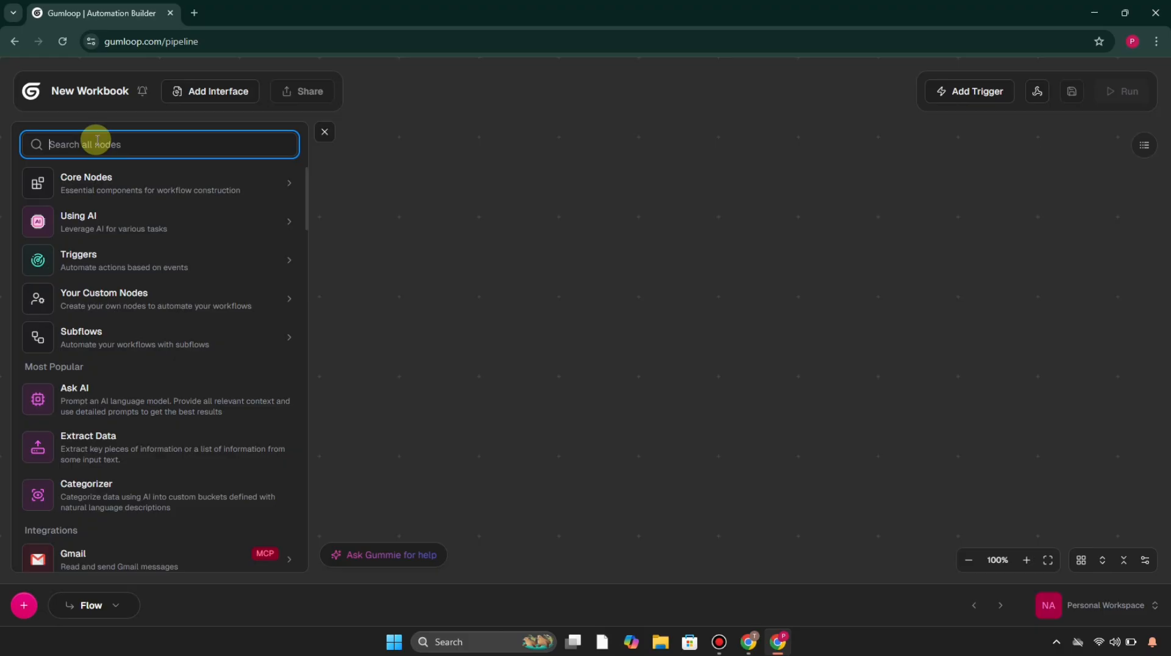
type("input")
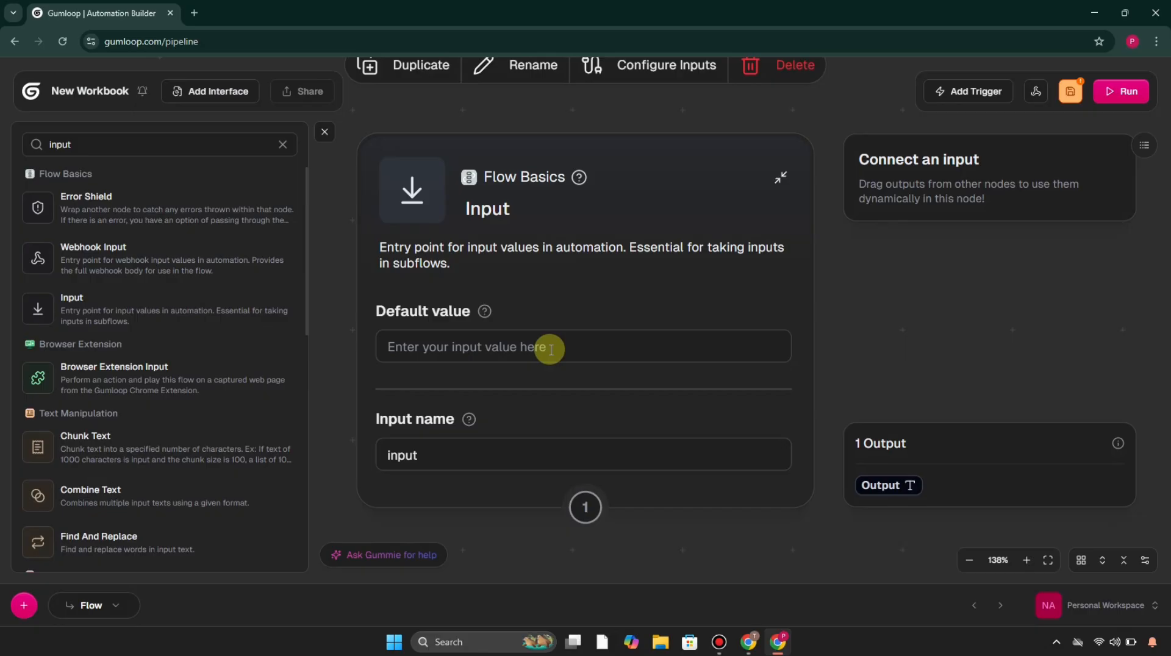
type("https;")
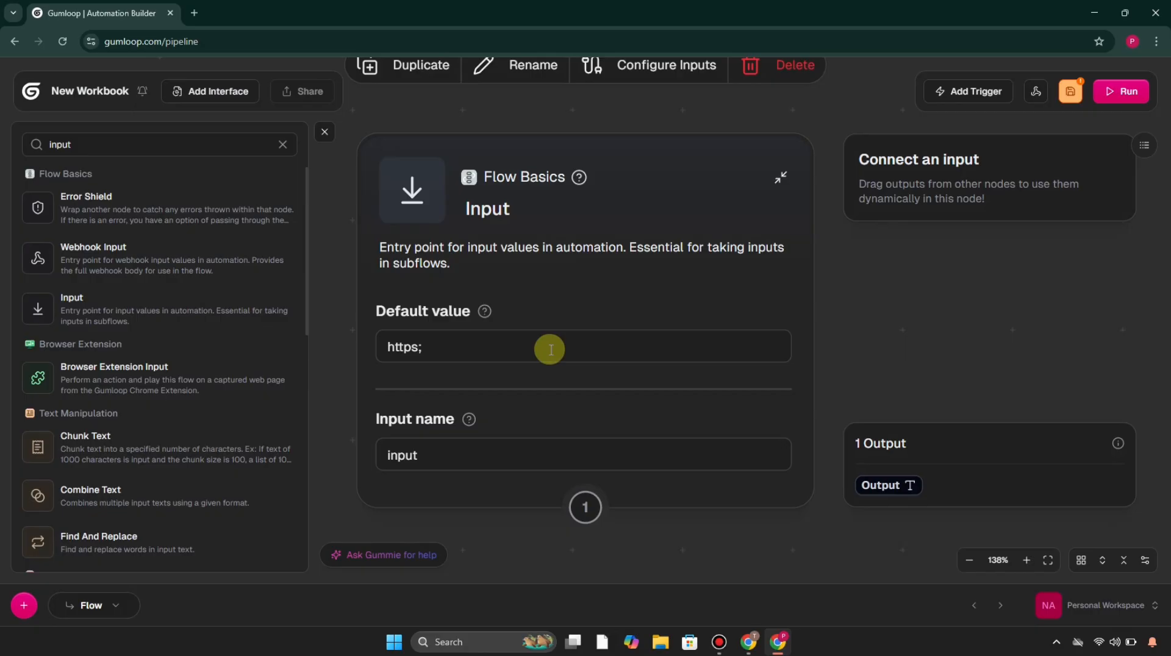
key("Backspace")
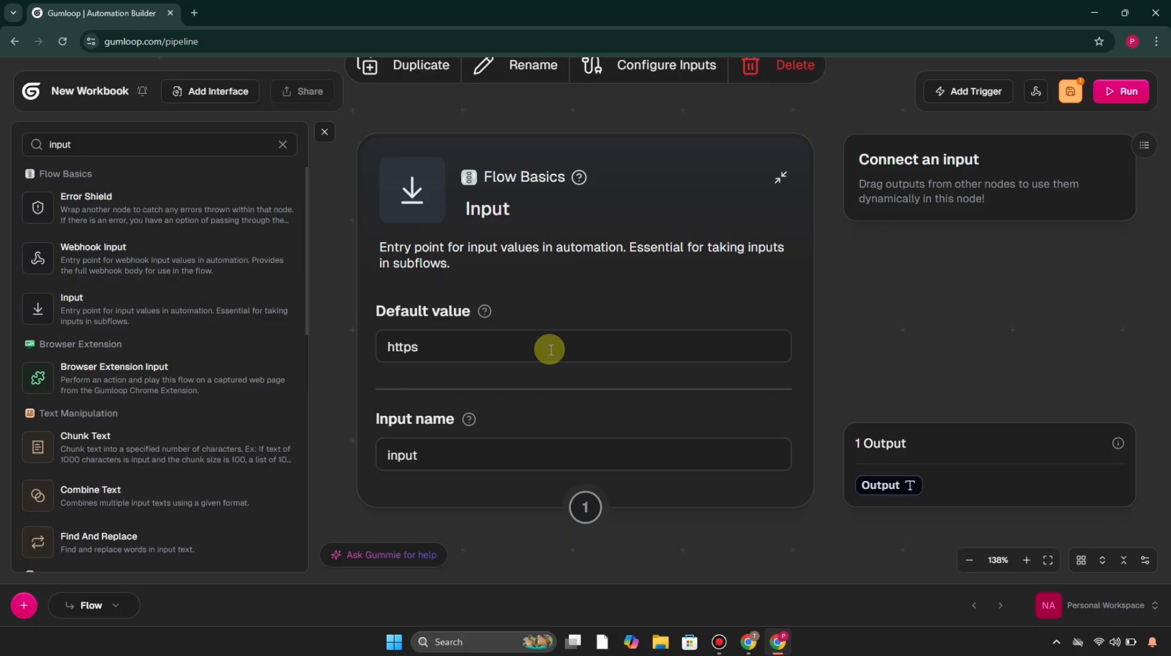
type("://w")
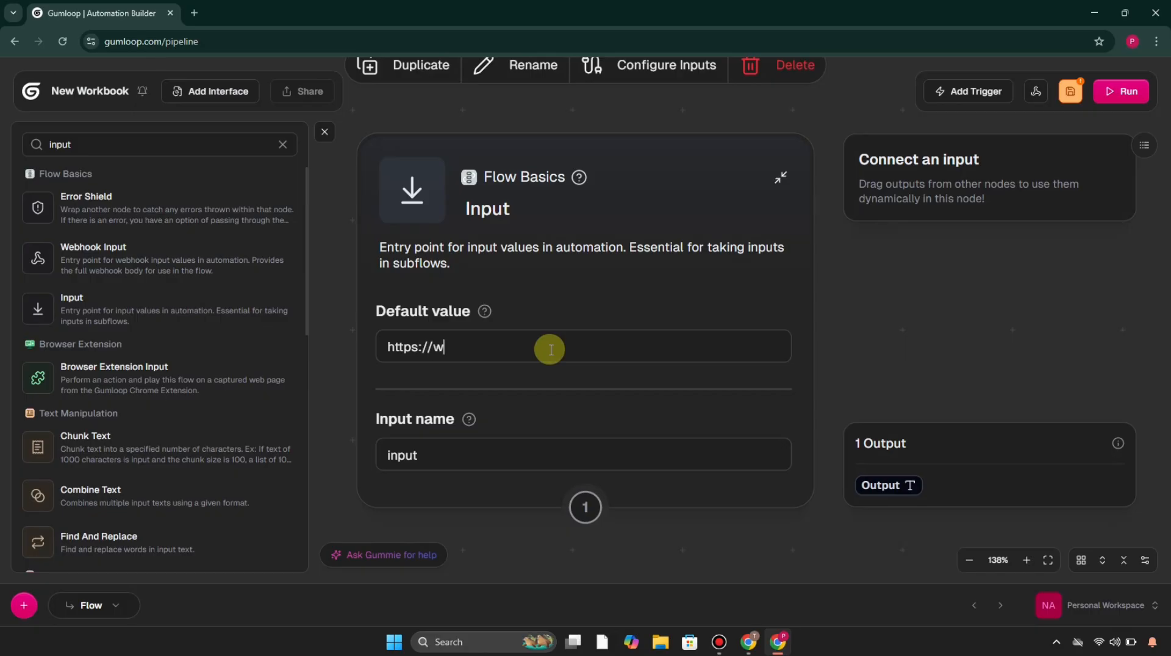
type("ww.canva.com")
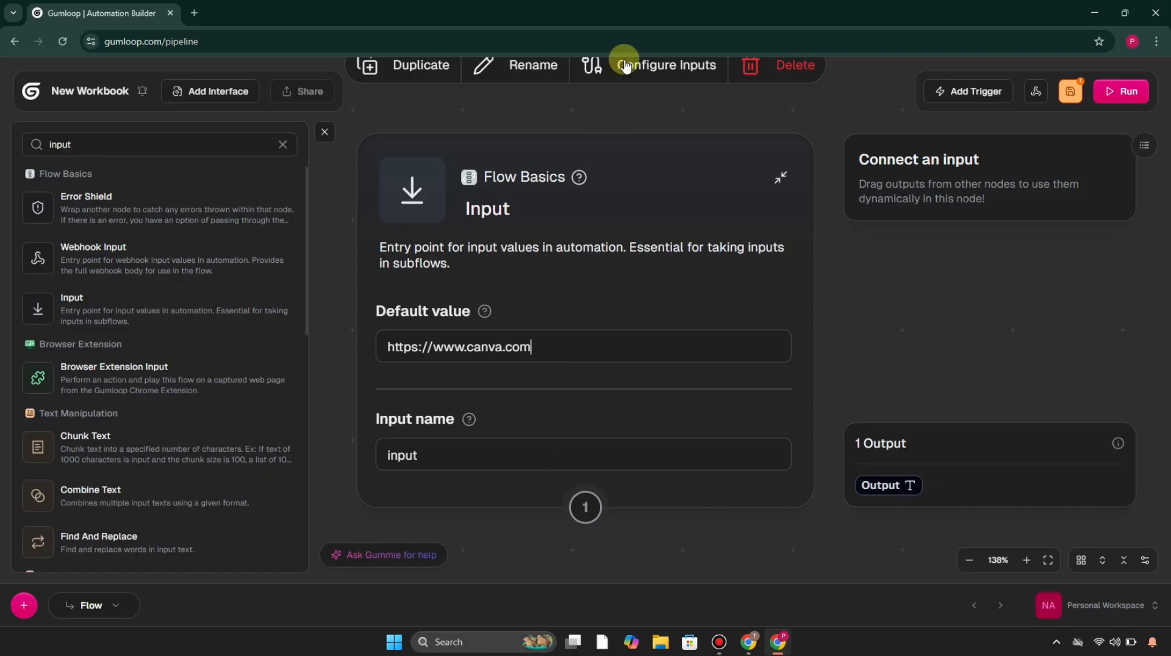
- In Configure Inputs, expose default_value as an input and hide input_name
left_click(668, 64)
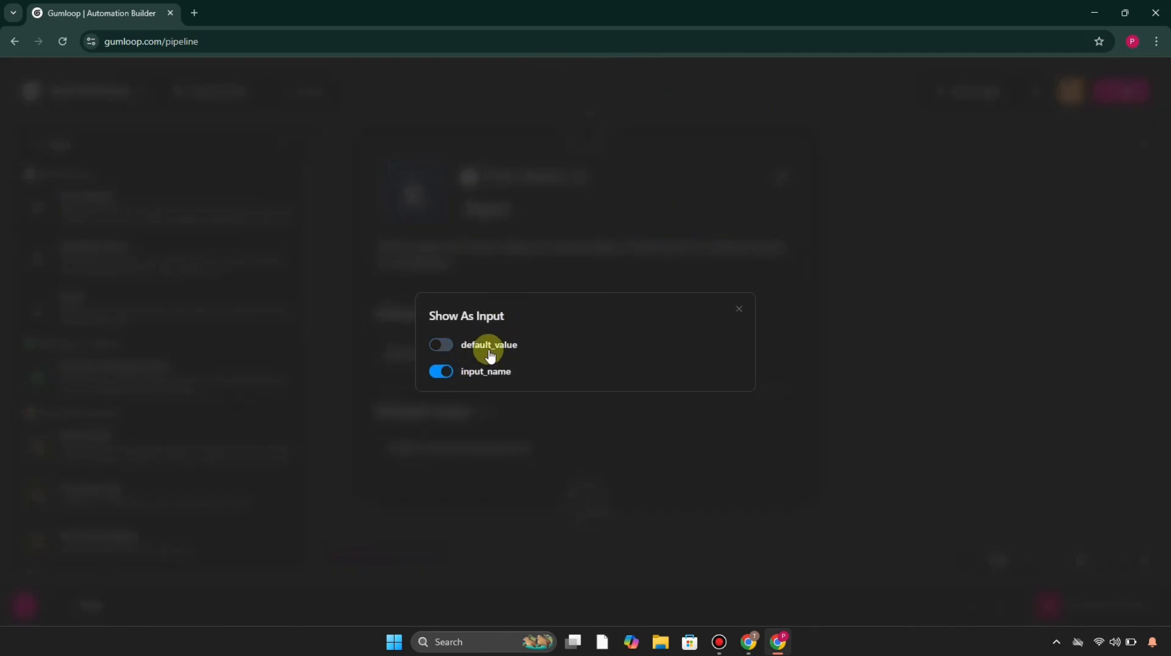
left_click(441, 344)
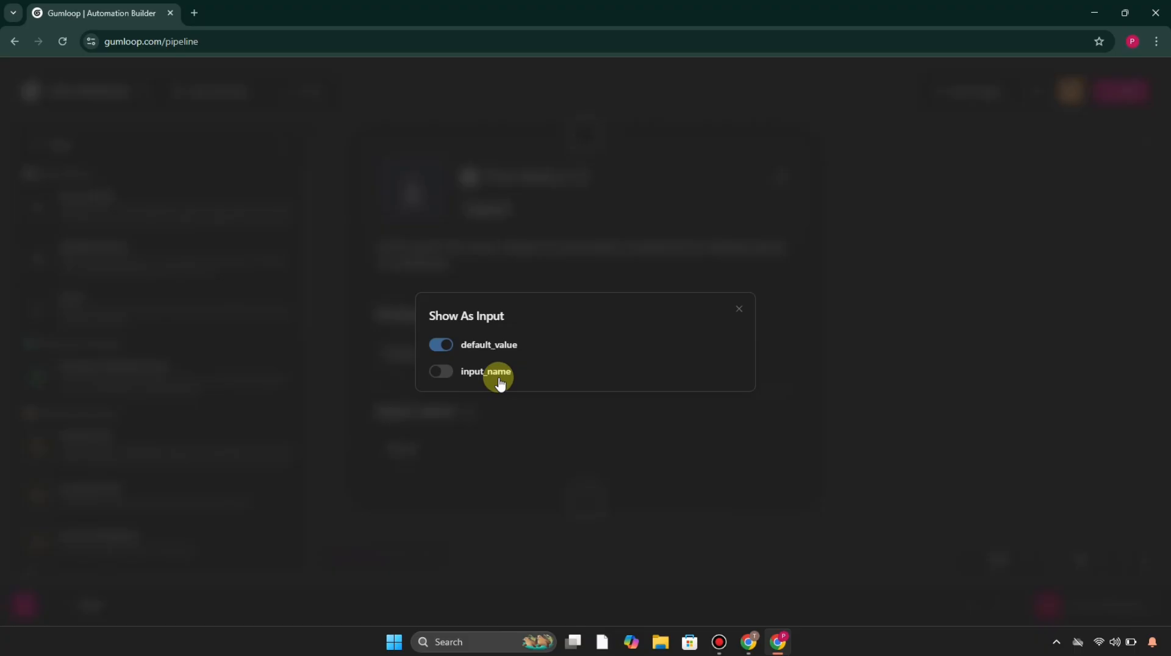
left_click(739, 308)
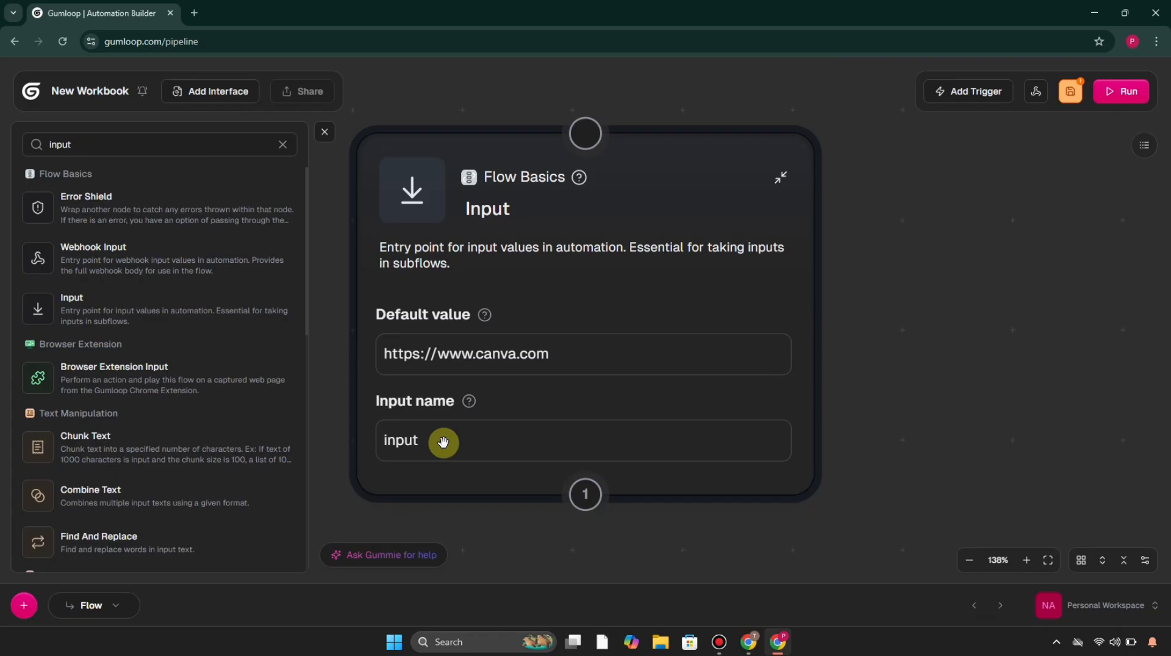
- Add a Website Scraper node below the Input node, connected to it
left_click_drag(443, 442, 836, 484)
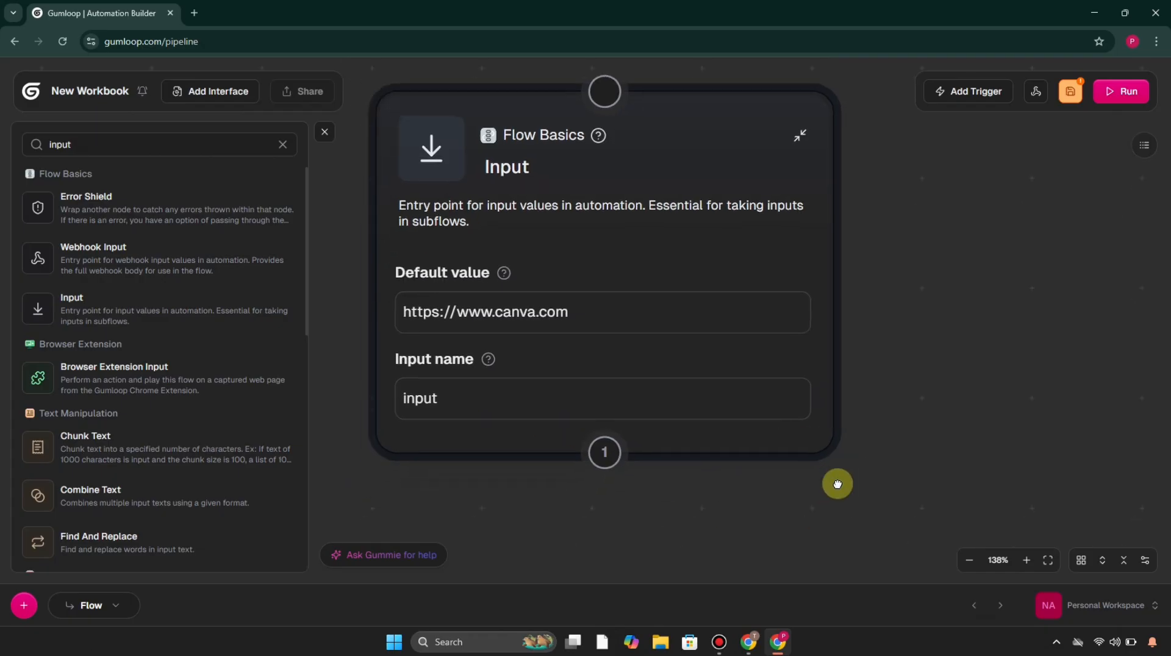
left_click_drag(837, 485, 373, 189)
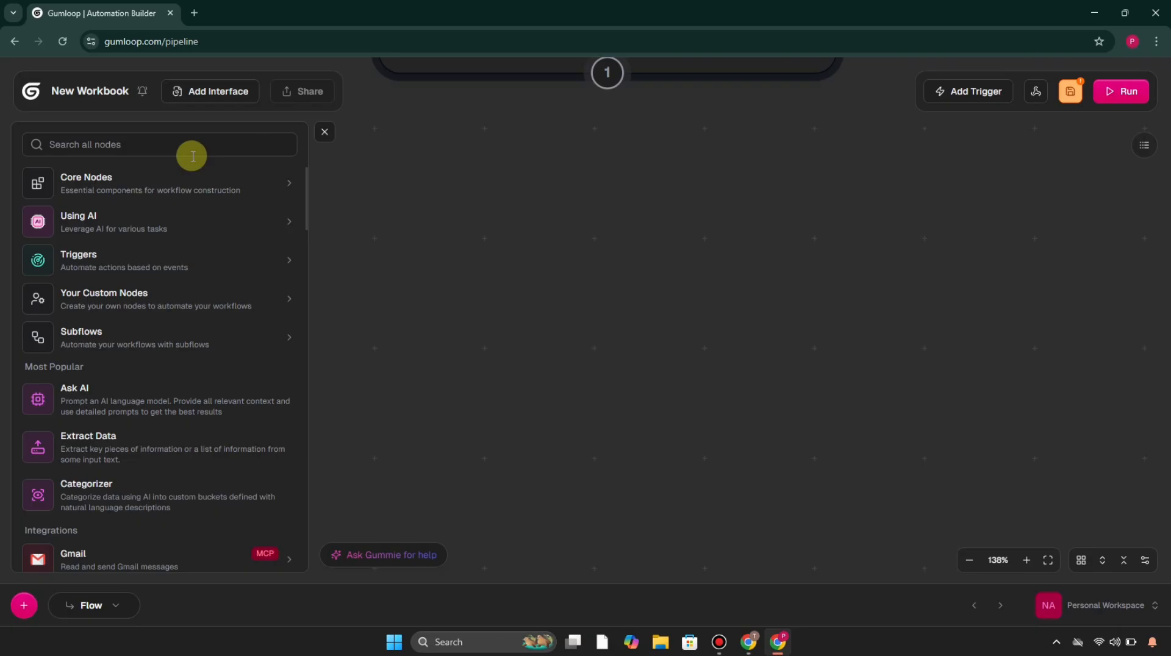
type("we")
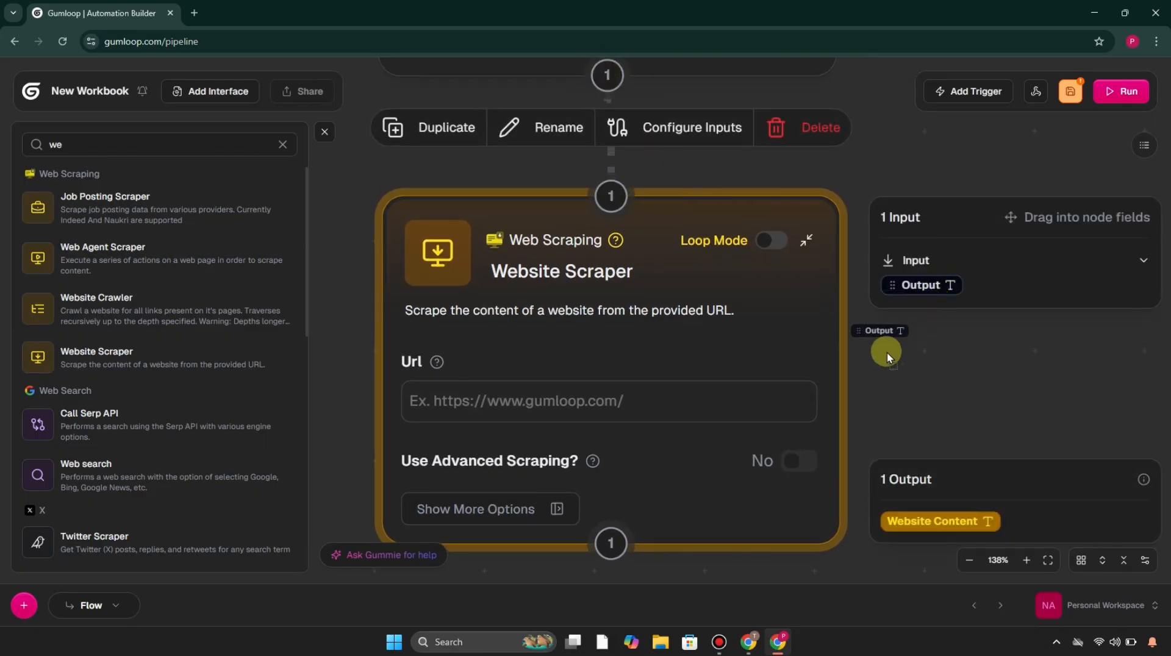
- Feed the Input's Output into the scraper's Url and run the flow
left_click_drag(887, 352, 548, 401)
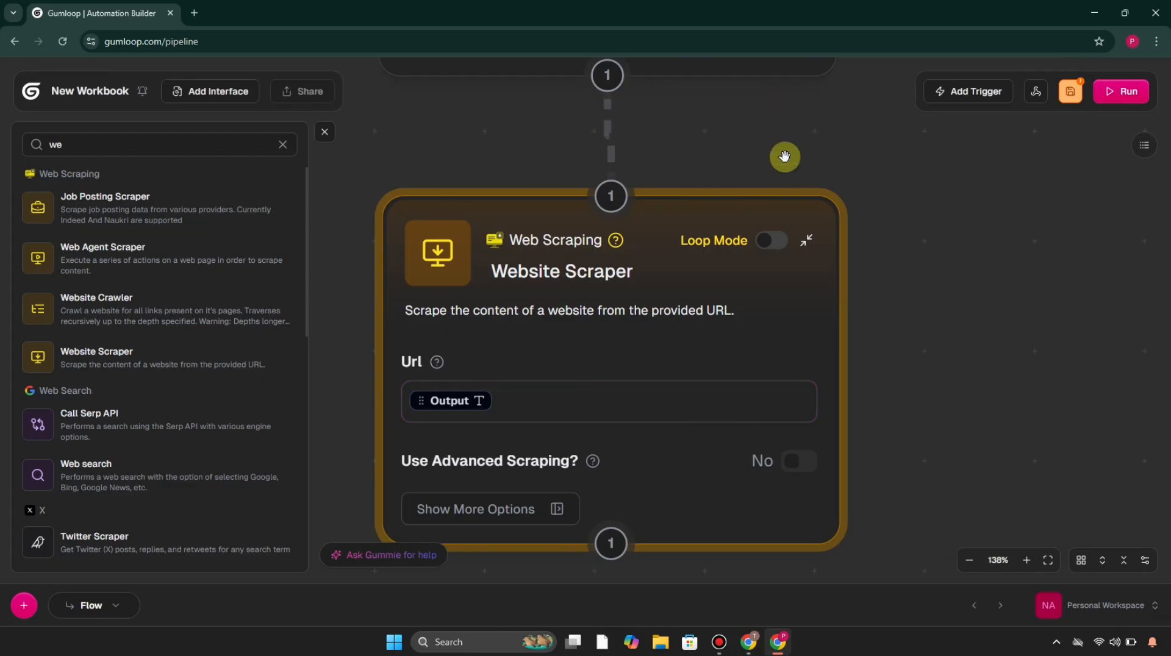
scroll("down", 3)
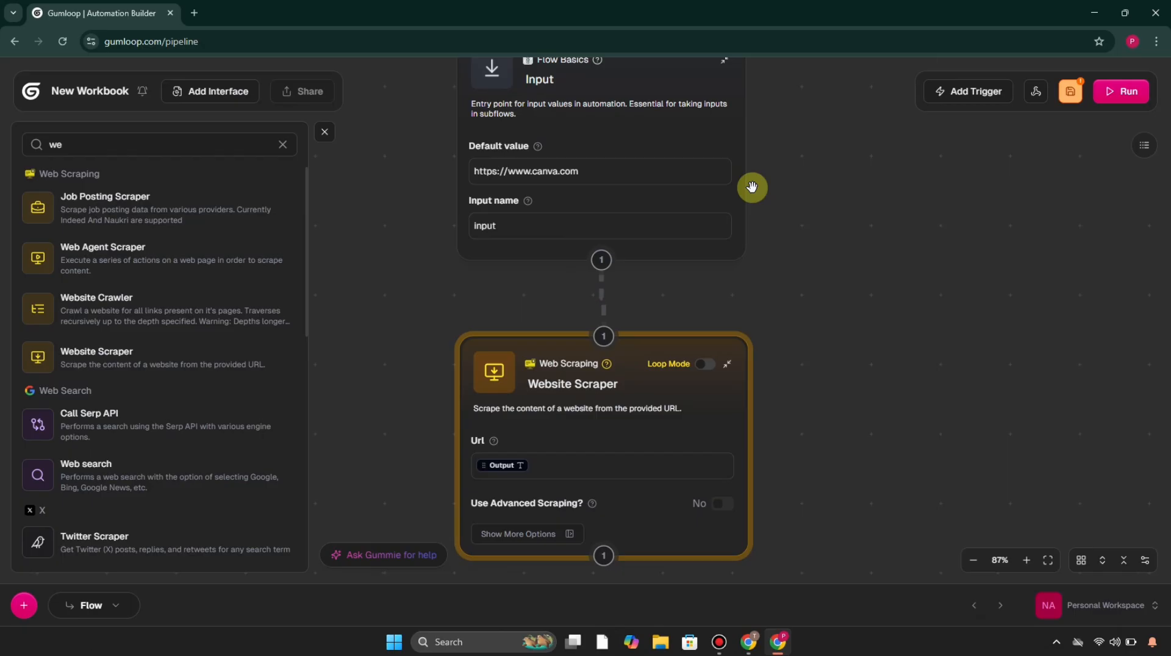
left_click(1120, 90)
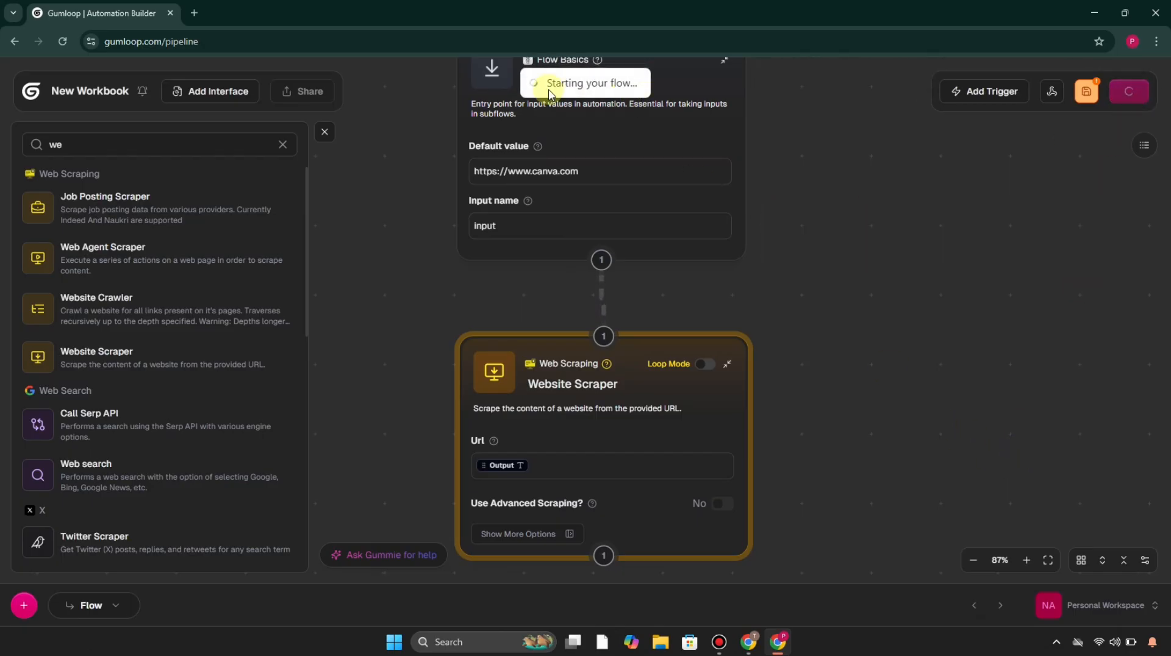
left_click(1129, 90)
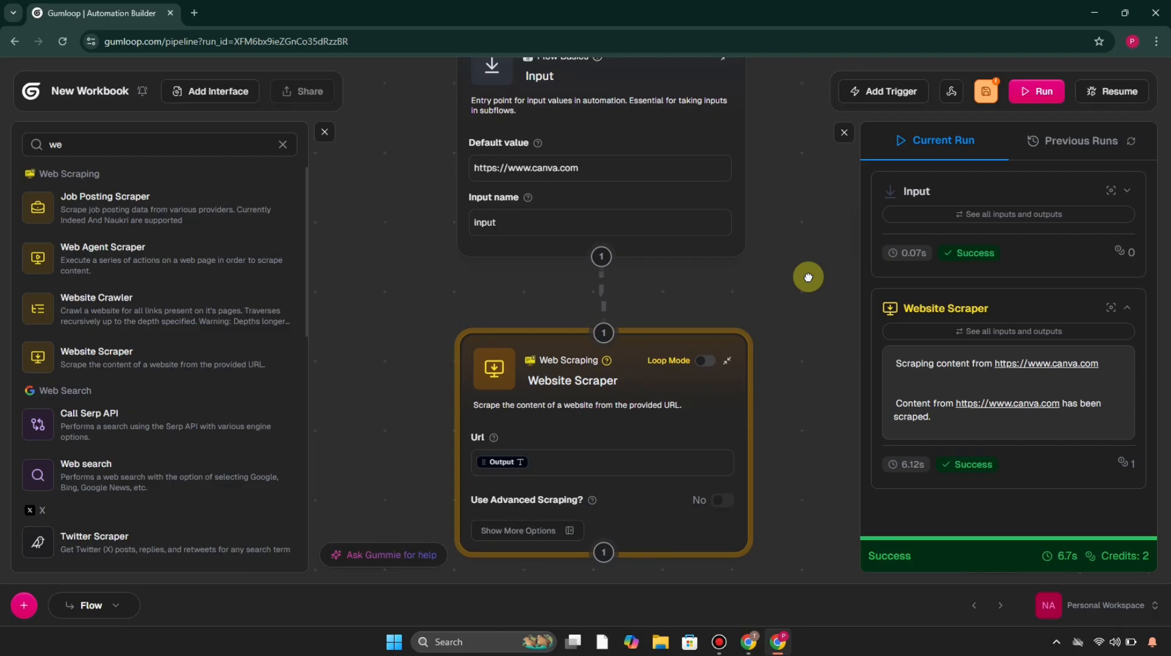
- Clear the node search and add an Ask AI node below the Website Scraper
scroll("down", 3)
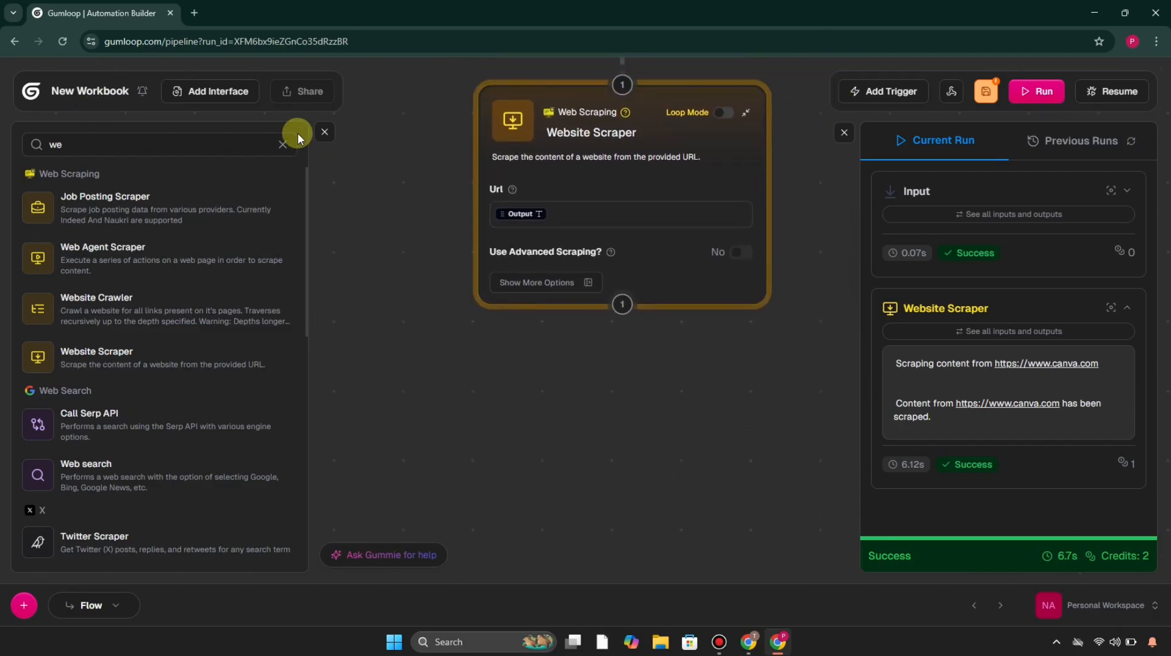
left_click(282, 144)
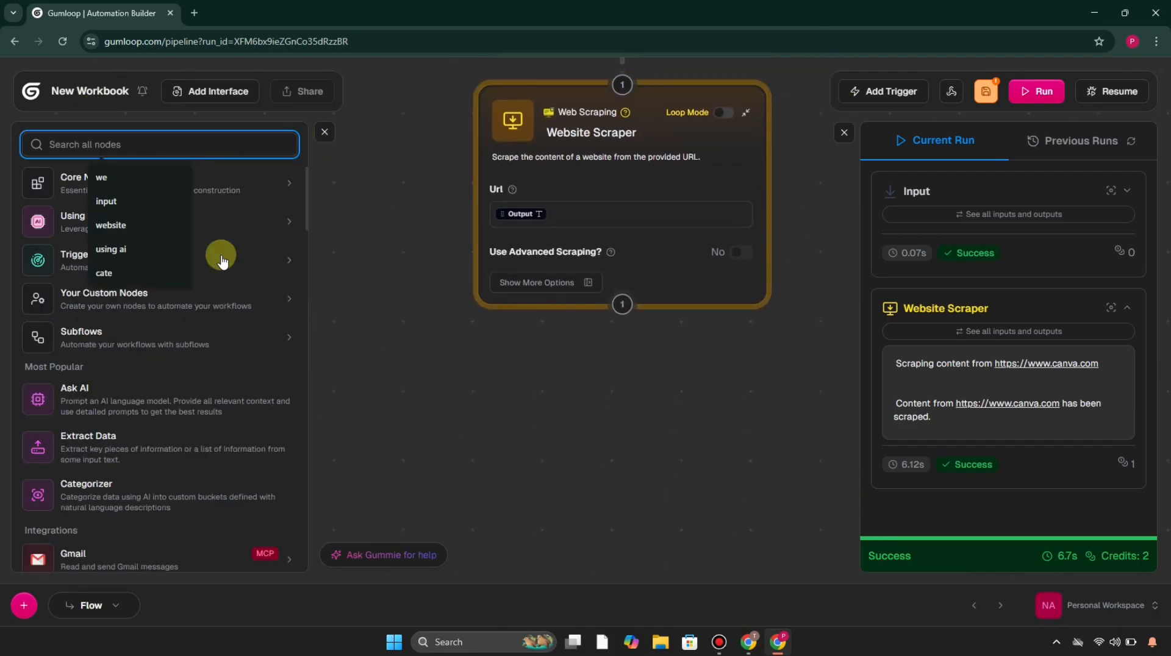
left_click(74, 399)
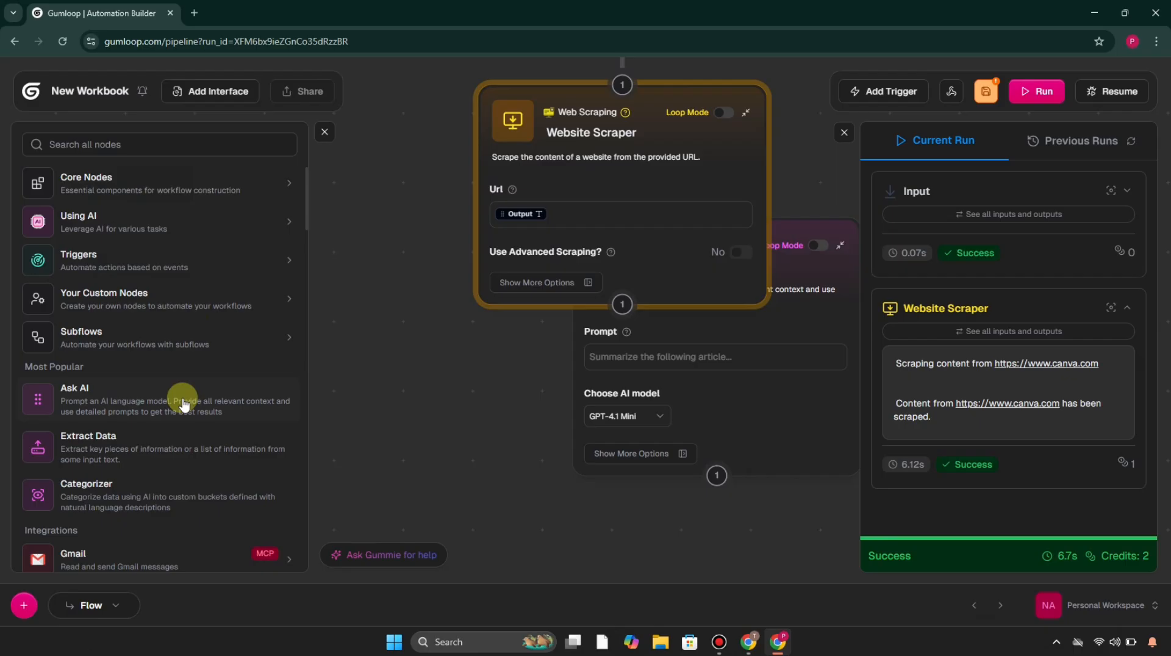
mouse_move(827, 222)
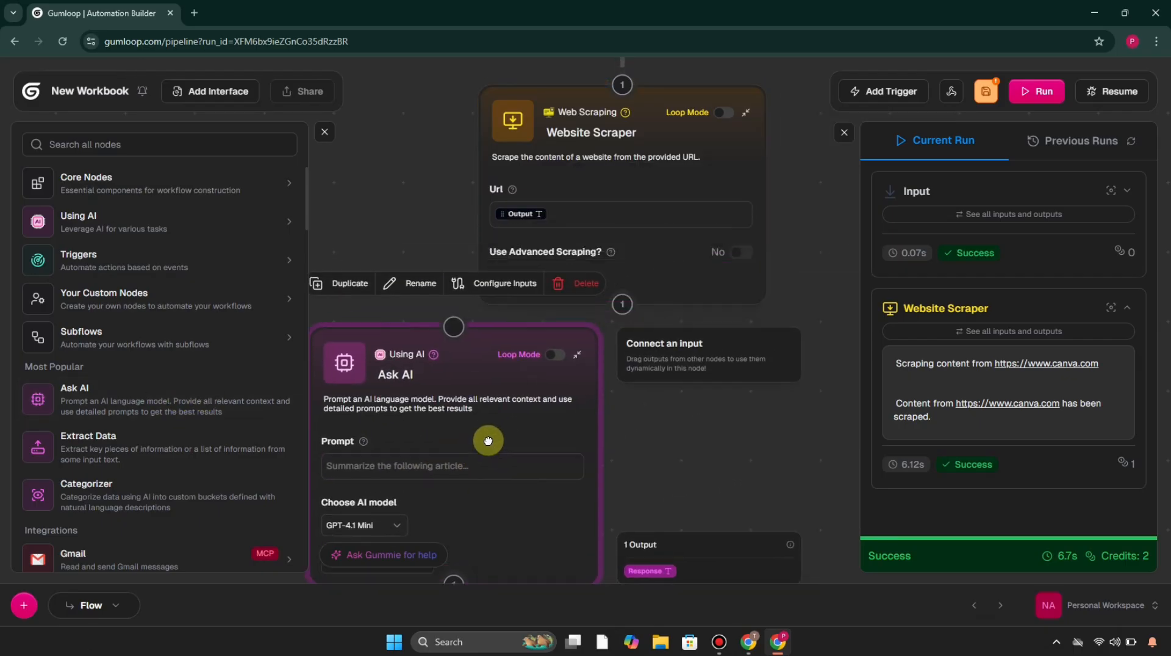
- Line up Ask AI under the scraper and prompt it for a one-liner description of the given website
left_click_drag(488, 440, 665, 478)
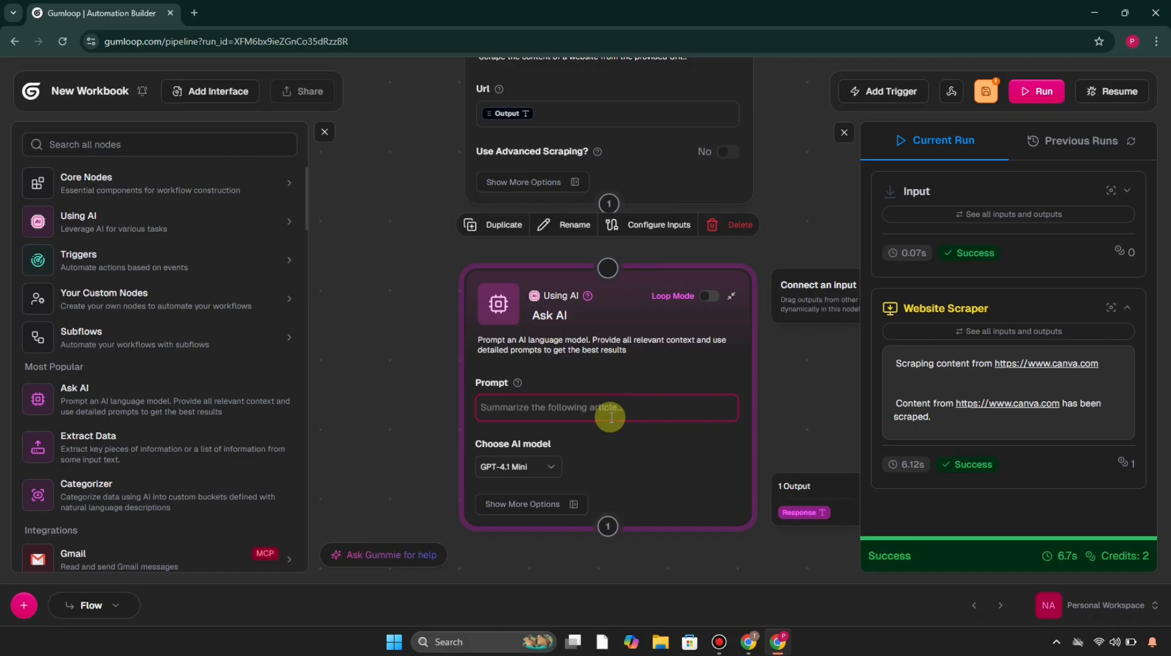
type("prov")
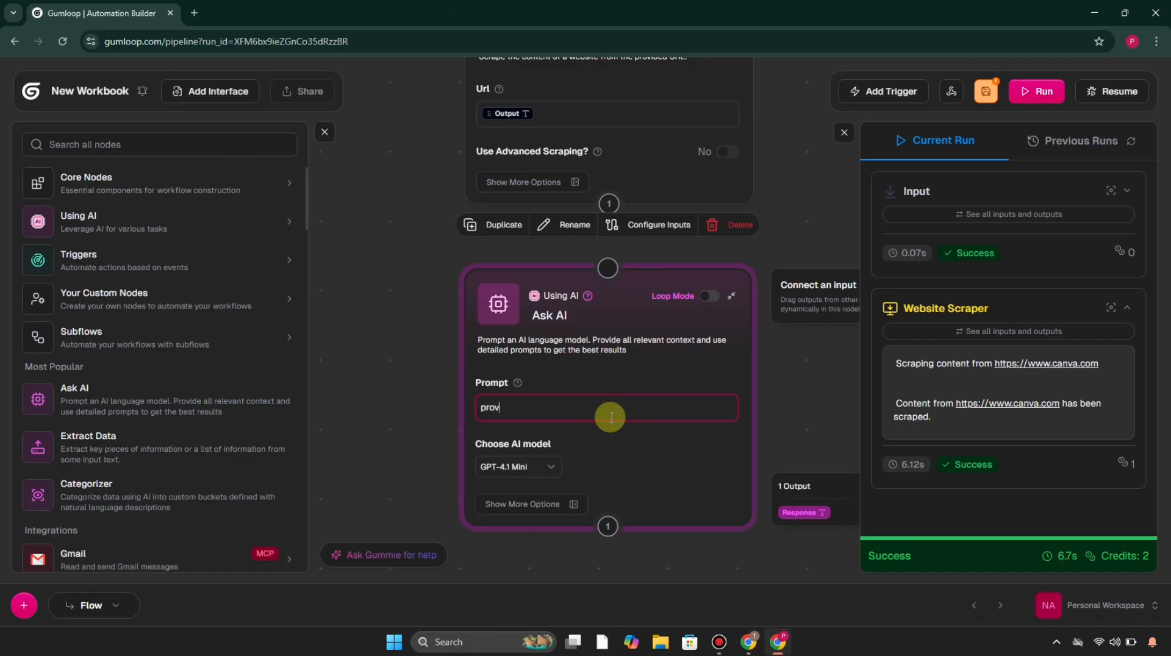
type("ide me a one liner de")
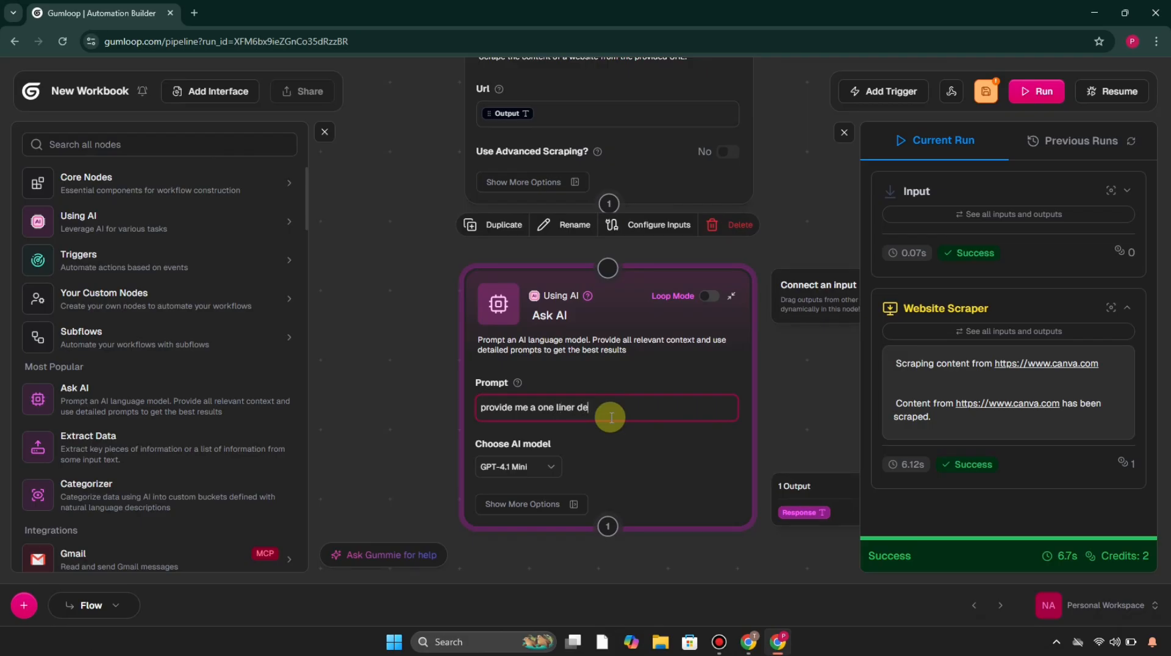
type("scriptio")
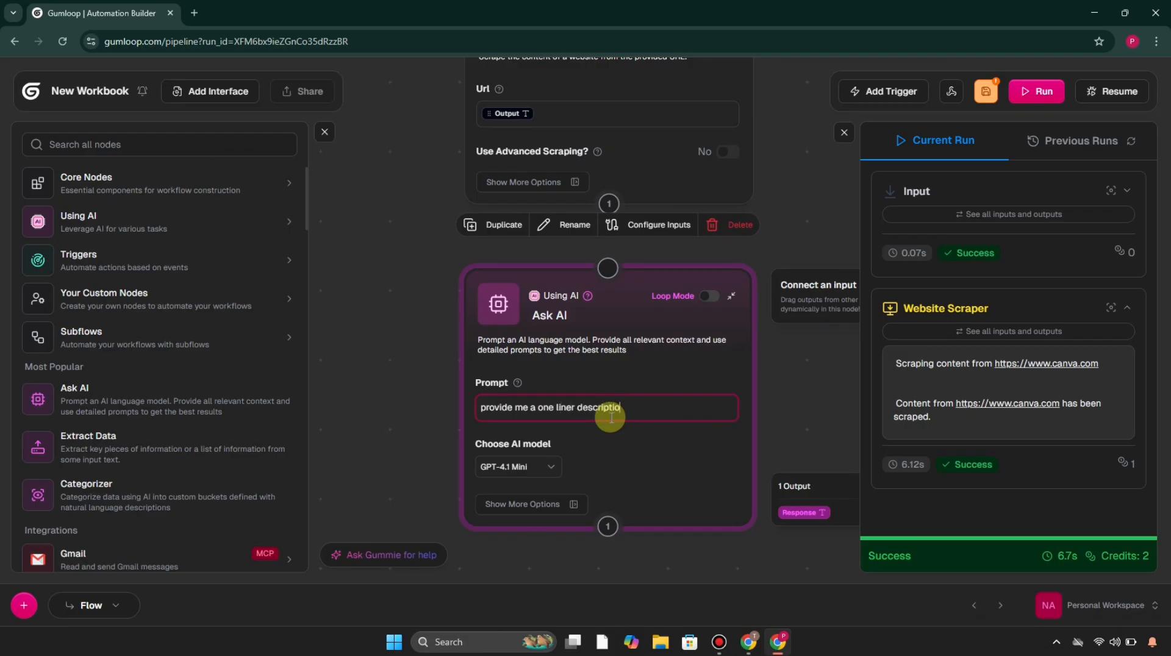
type("n of the")
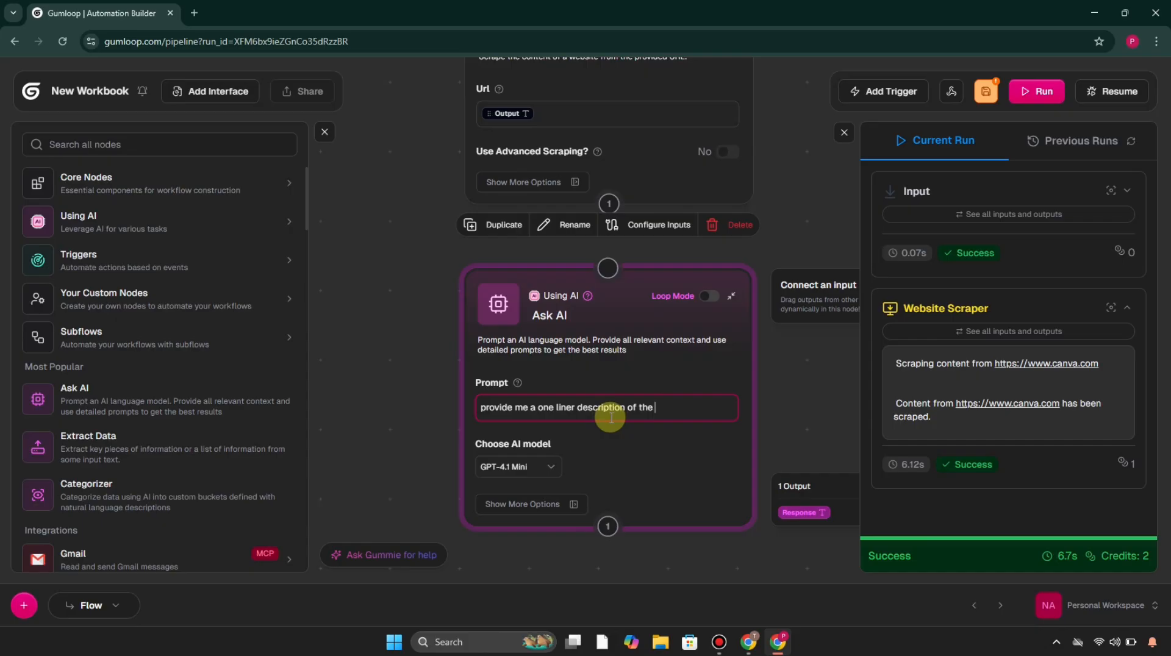
type("websi")
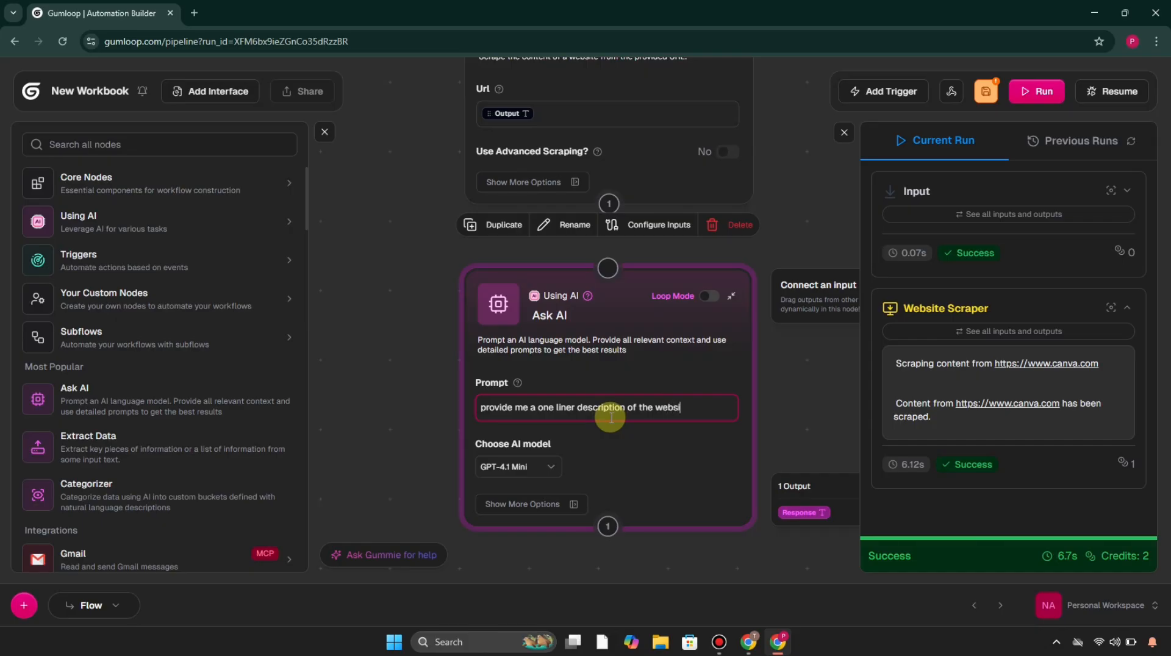
type("ite I have")
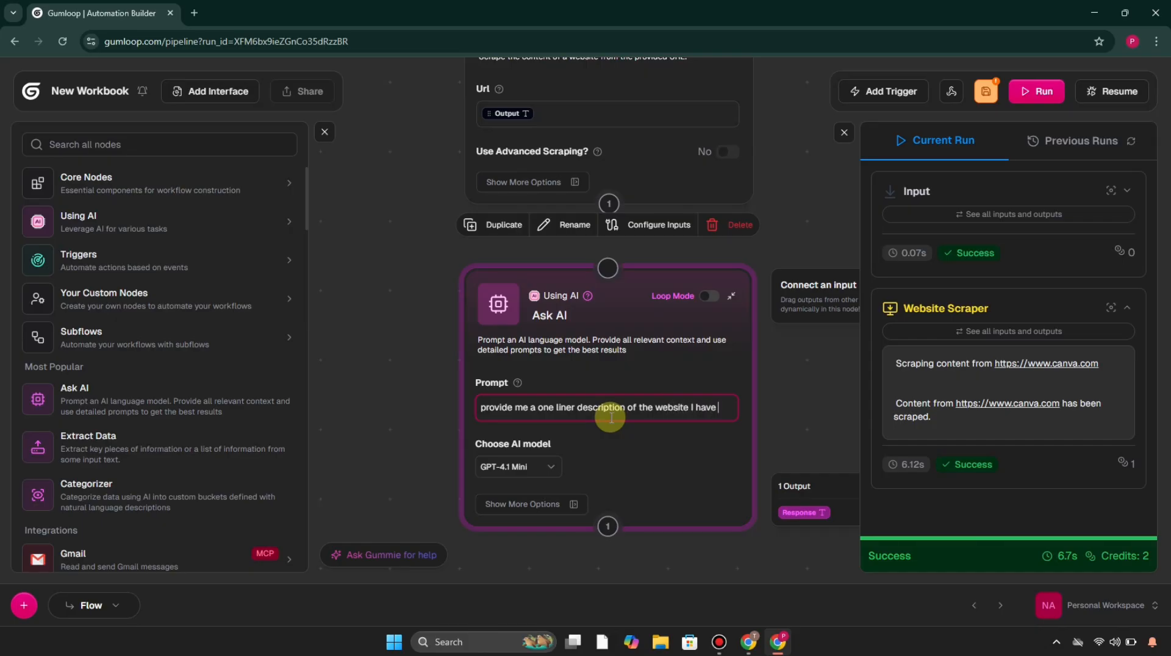
type("given you")
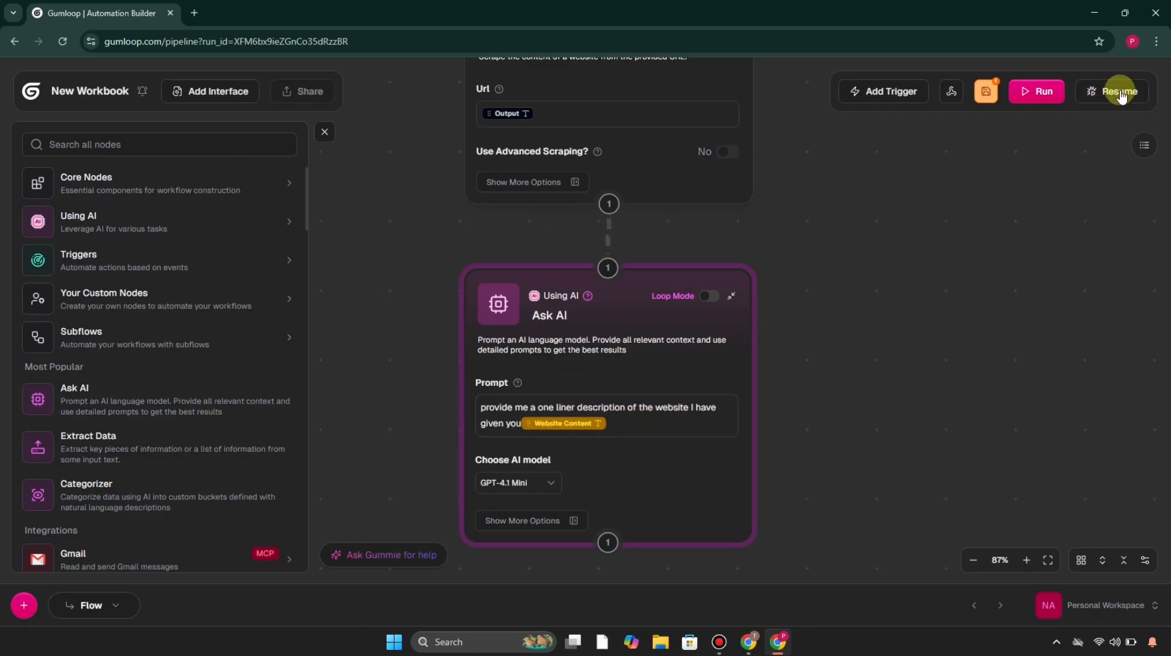
- Run the flow and review Ask AI's description of Canva in the Current Run panel
left_click(1037, 90)
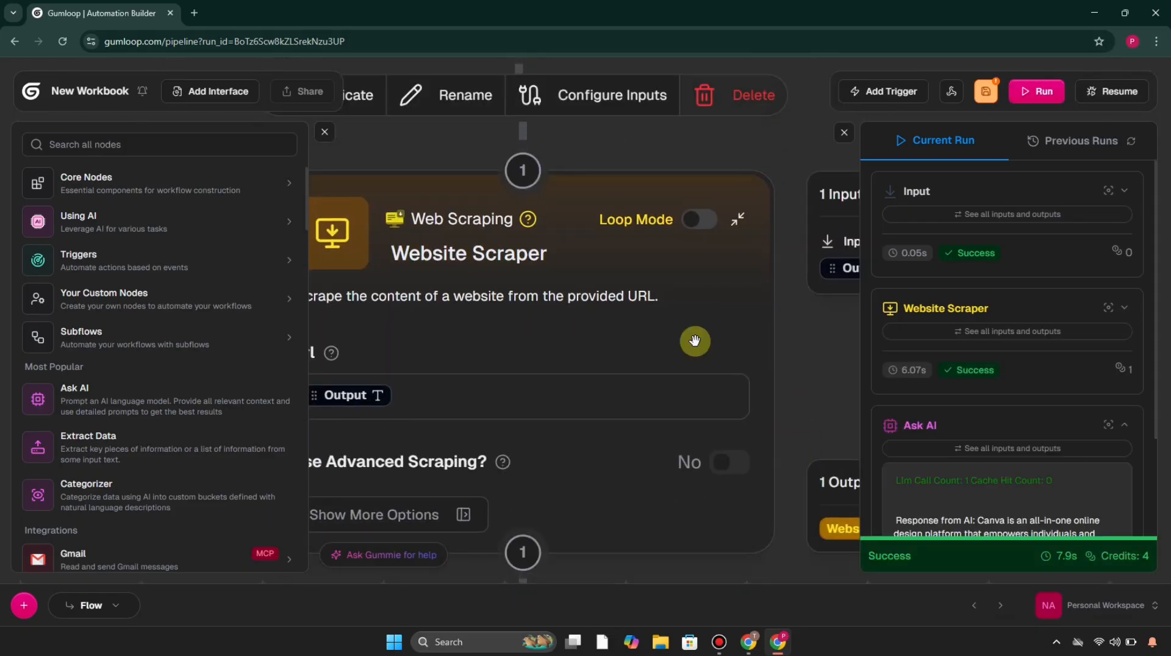
scroll("down", 3)
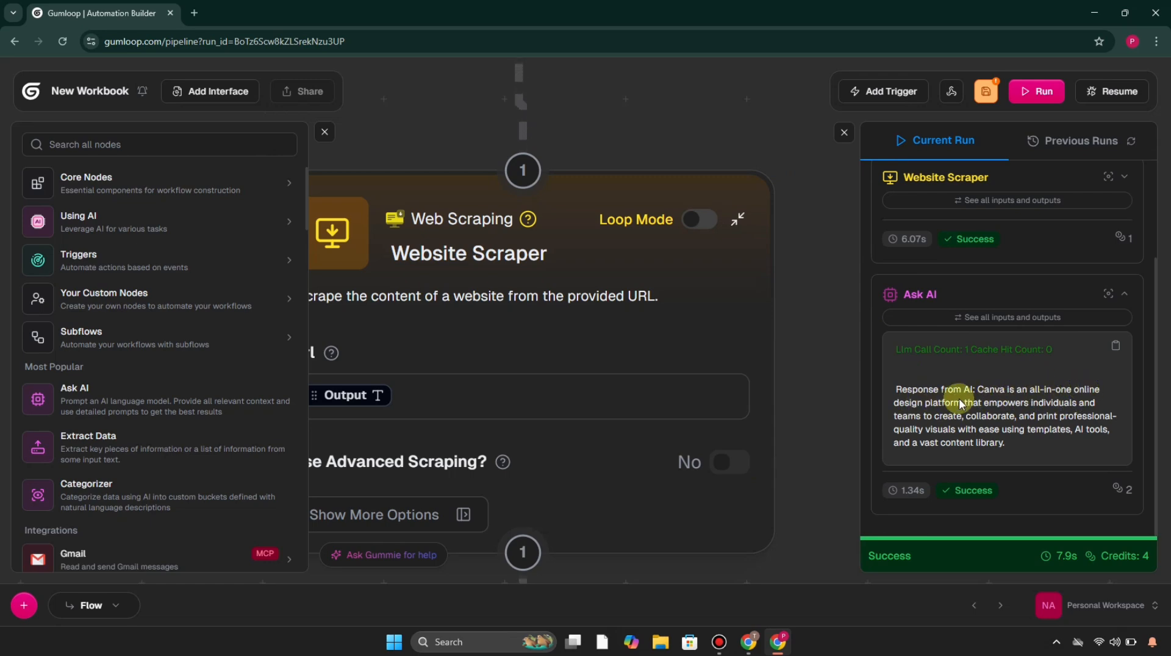
scroll("down", 3)
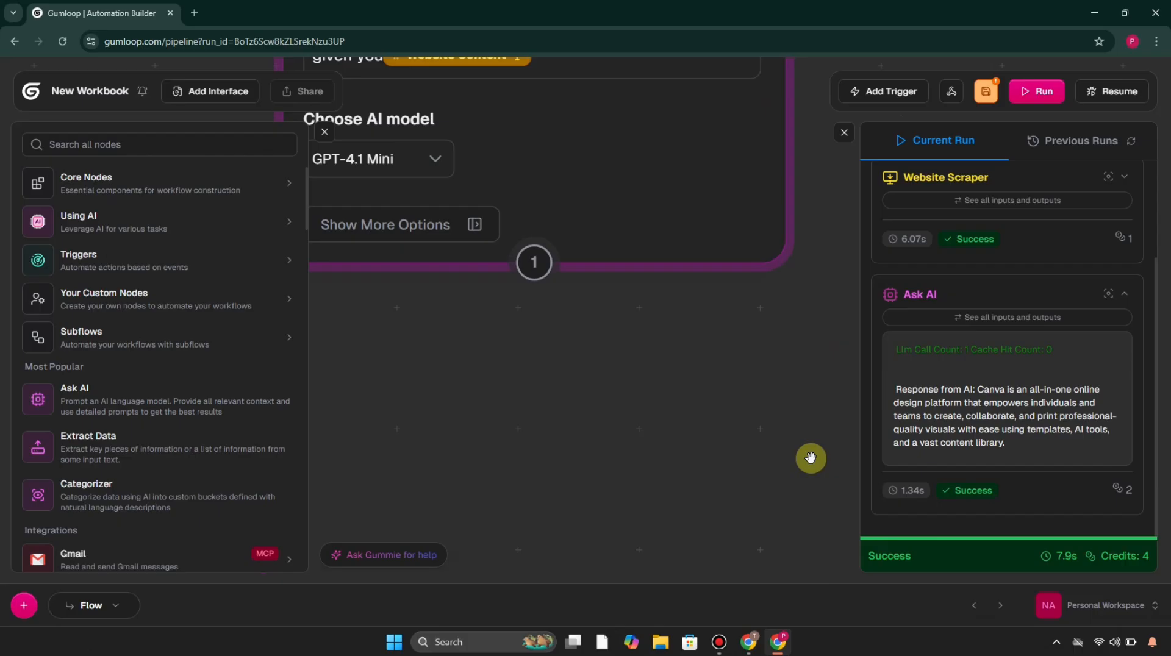
left_click_drag(810, 457, 775, 404)
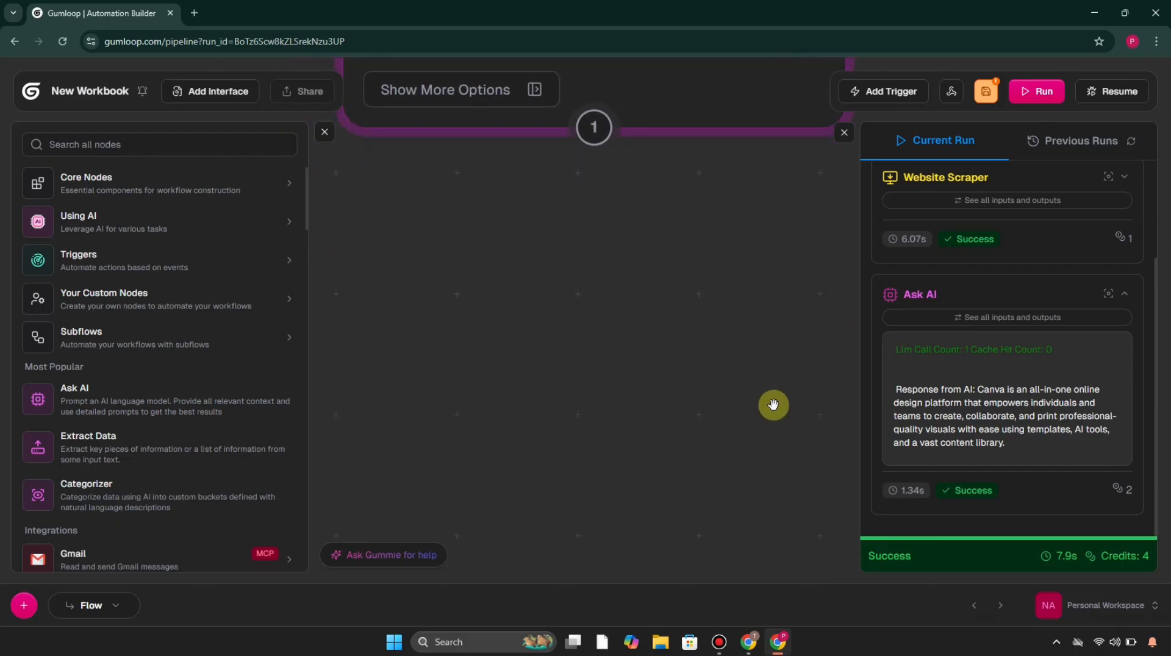
mouse_move(325, 132)
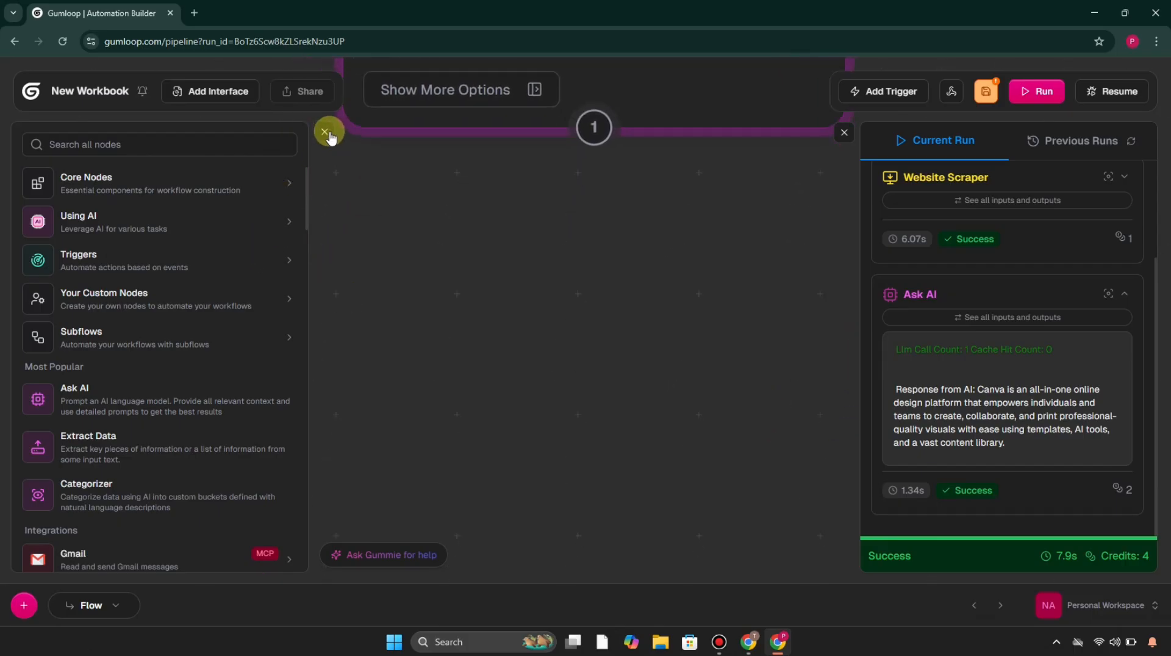
- Add a Google Sheets Writer node after Ask AI via the node search
left_click(327, 132)
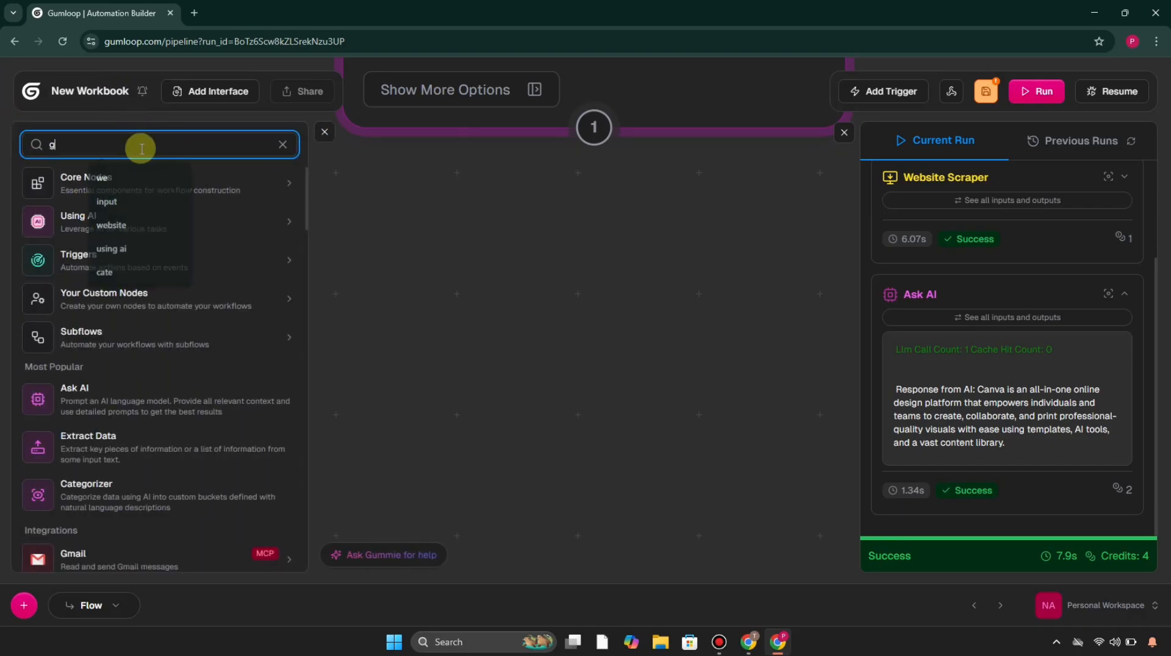
type("oogle sheet")
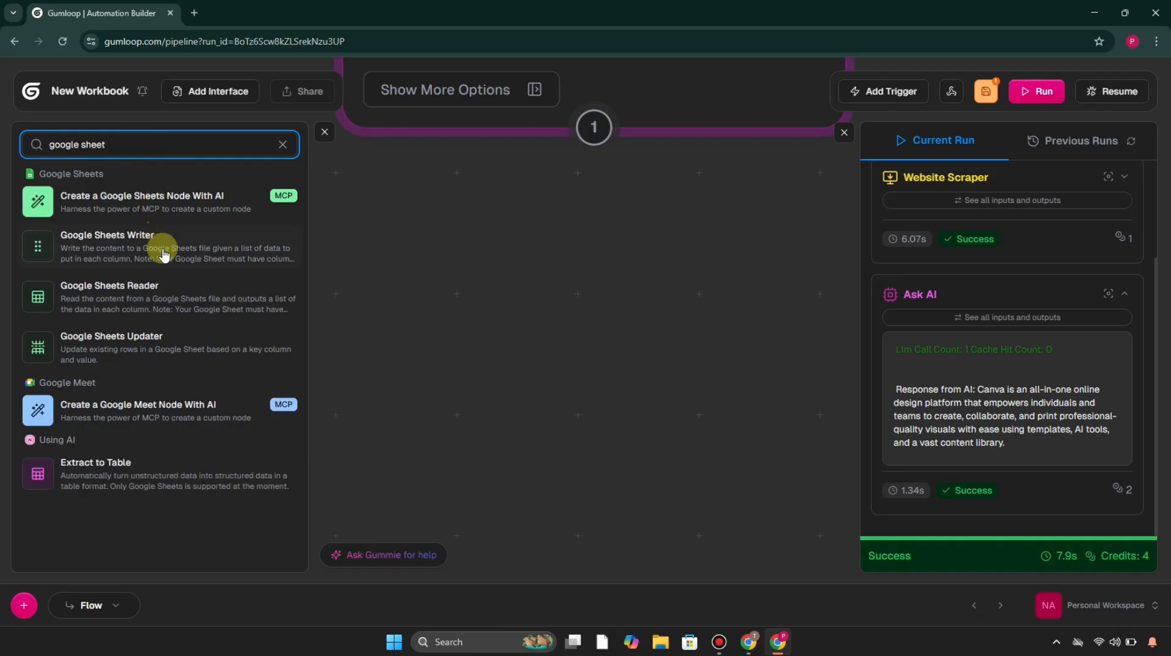
left_click(107, 247)
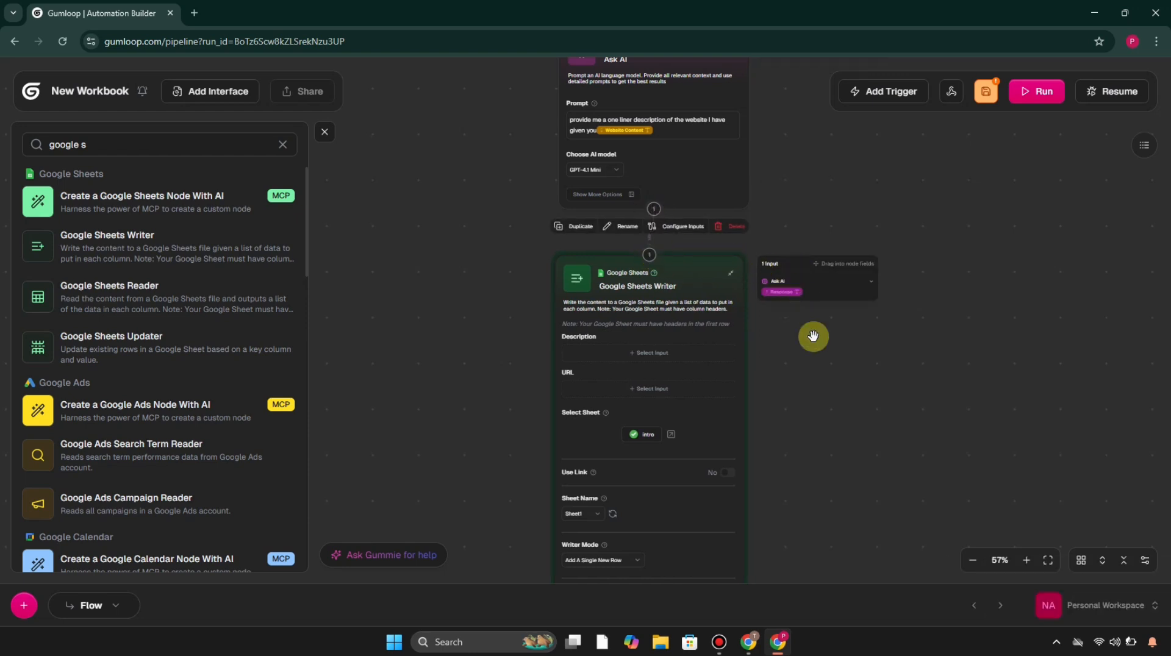
- Choose the intro sheet and map Ask AI's Response into the Description column
left_click(1028, 560)
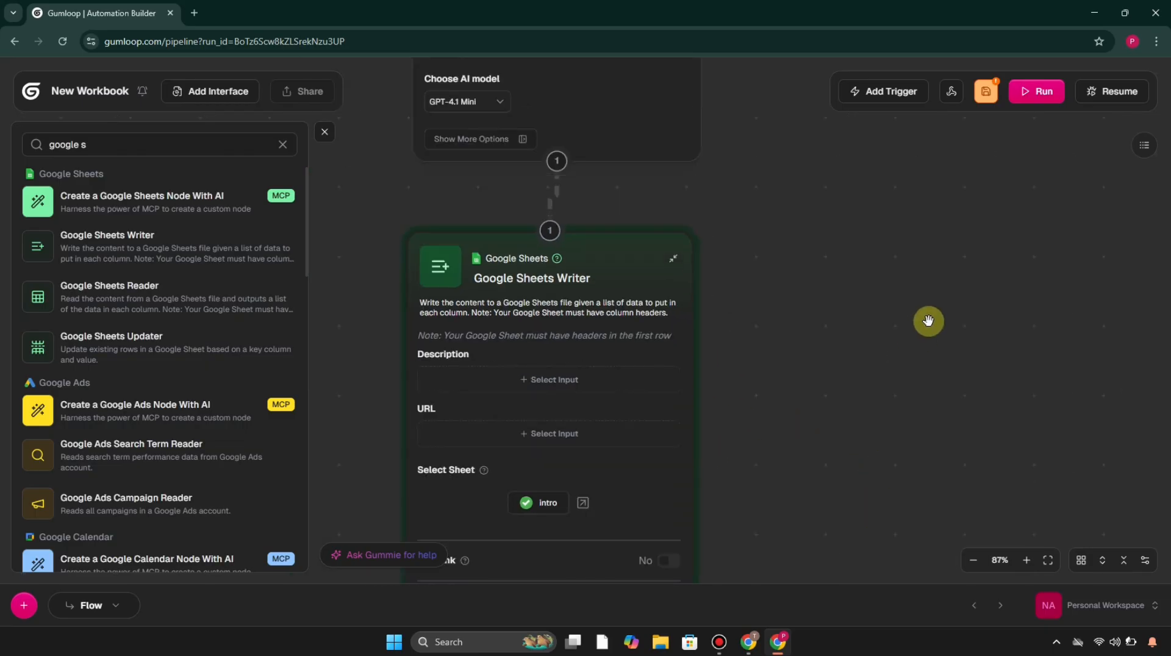
scroll("down", 3)
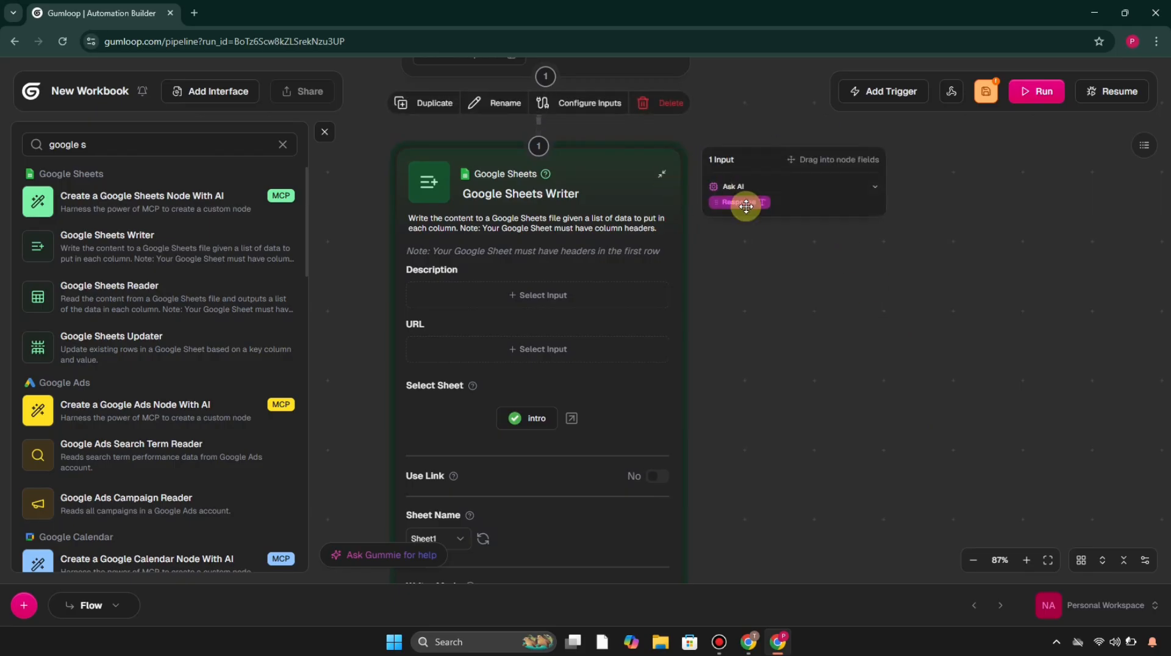
left_click_drag(745, 207, 521, 301)
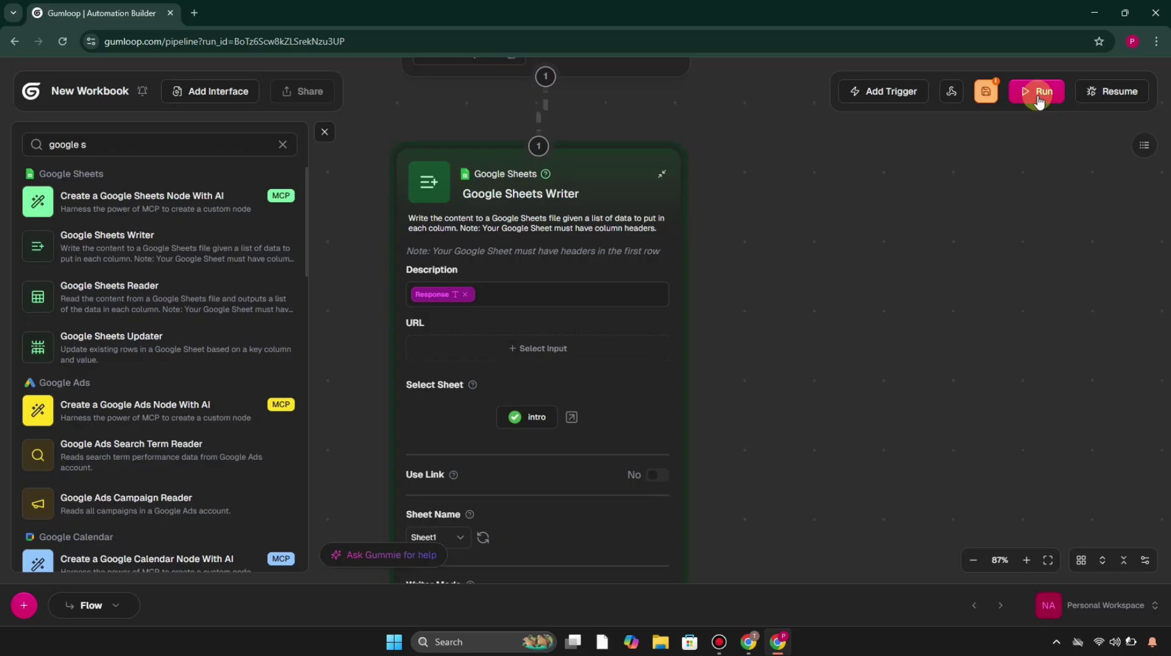
- Run the complete flow and open the written intro sheet showing Canva's one-line Description
left_click(1037, 92)
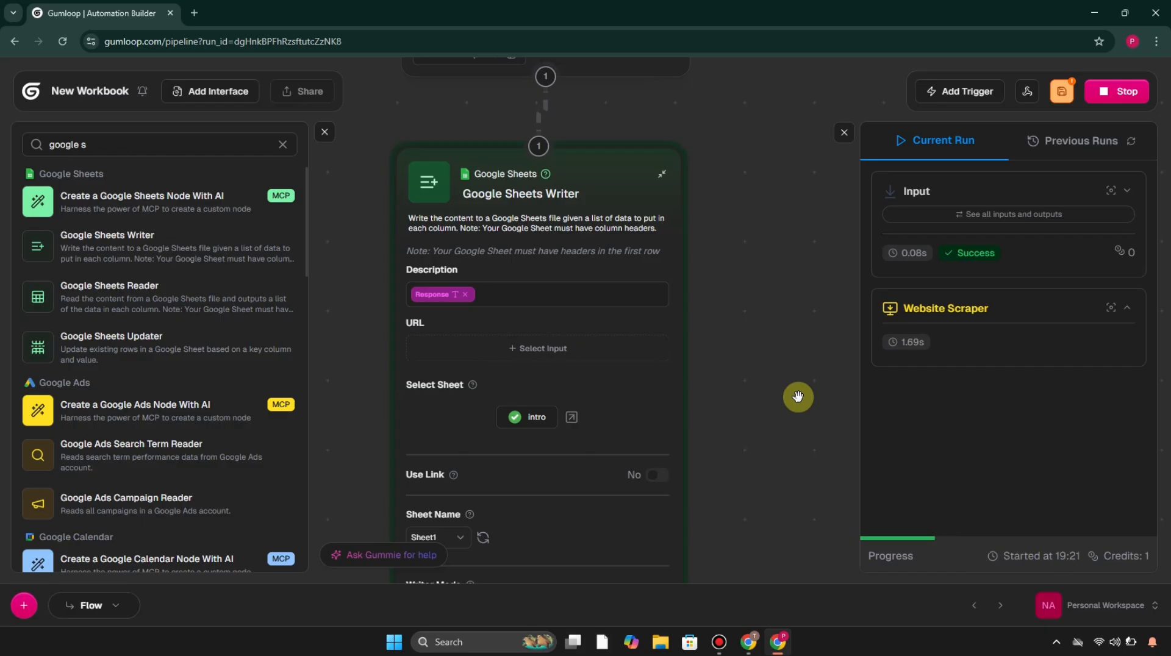
mouse_move(733, 350)
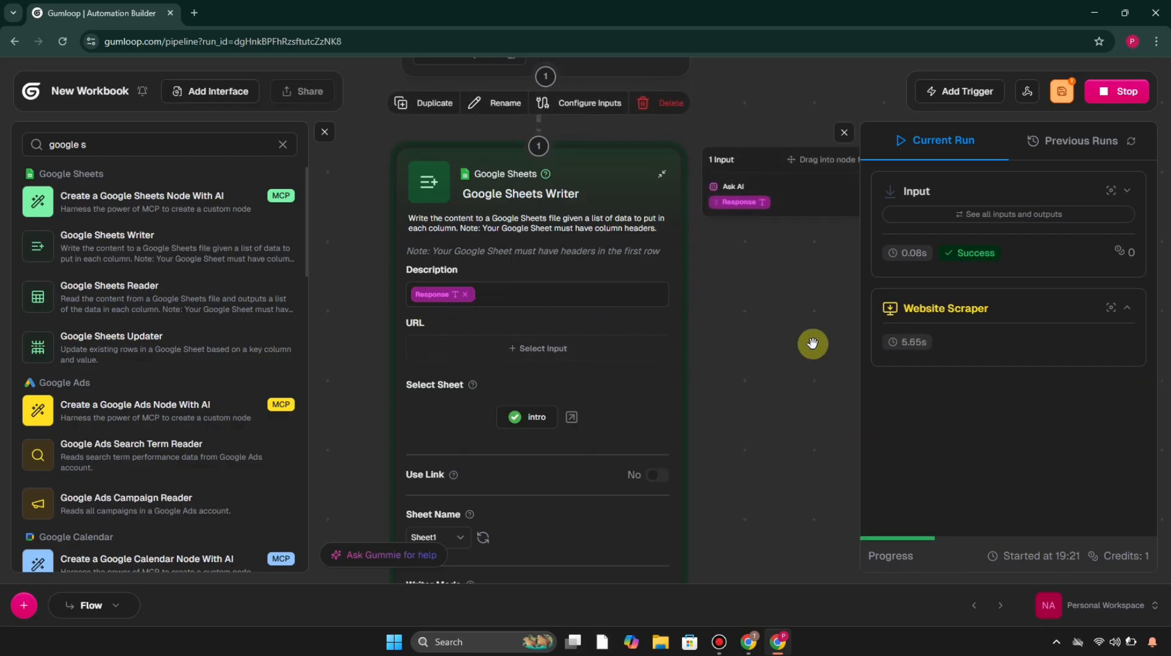
mouse_move(807, 370)
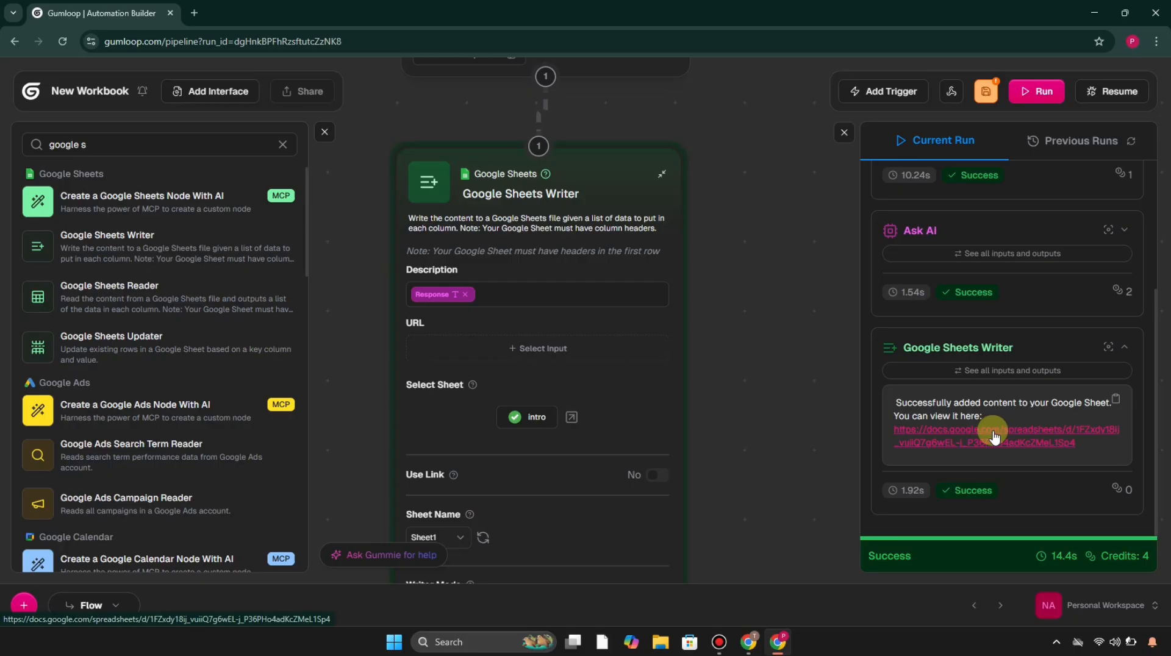
left_click(983, 435)
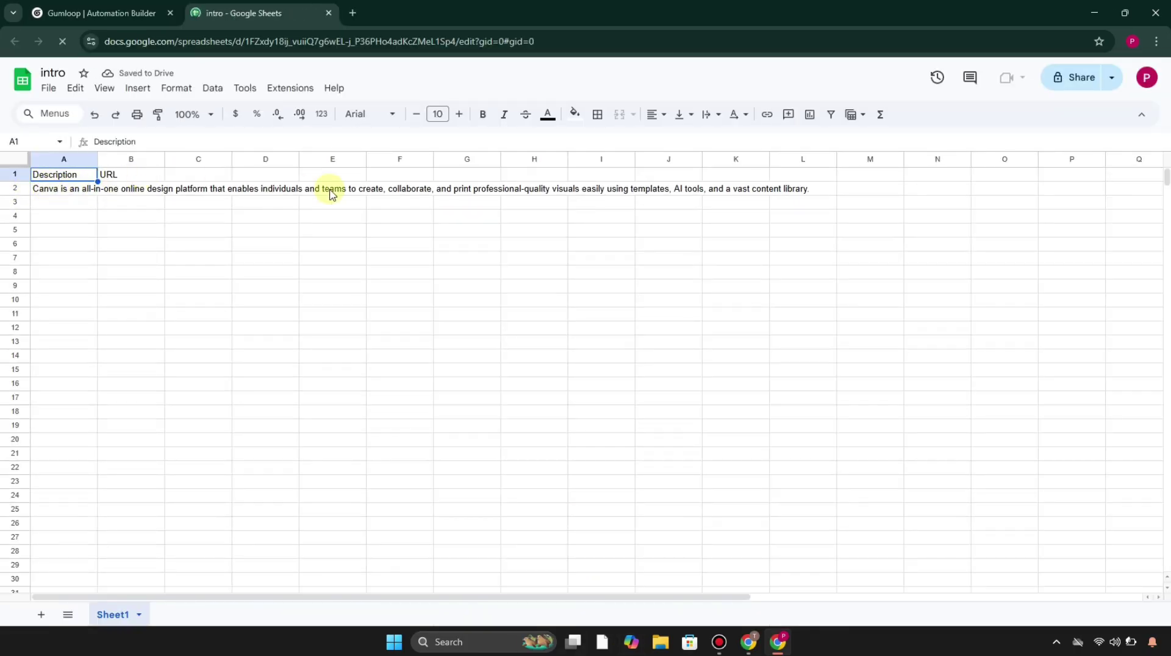